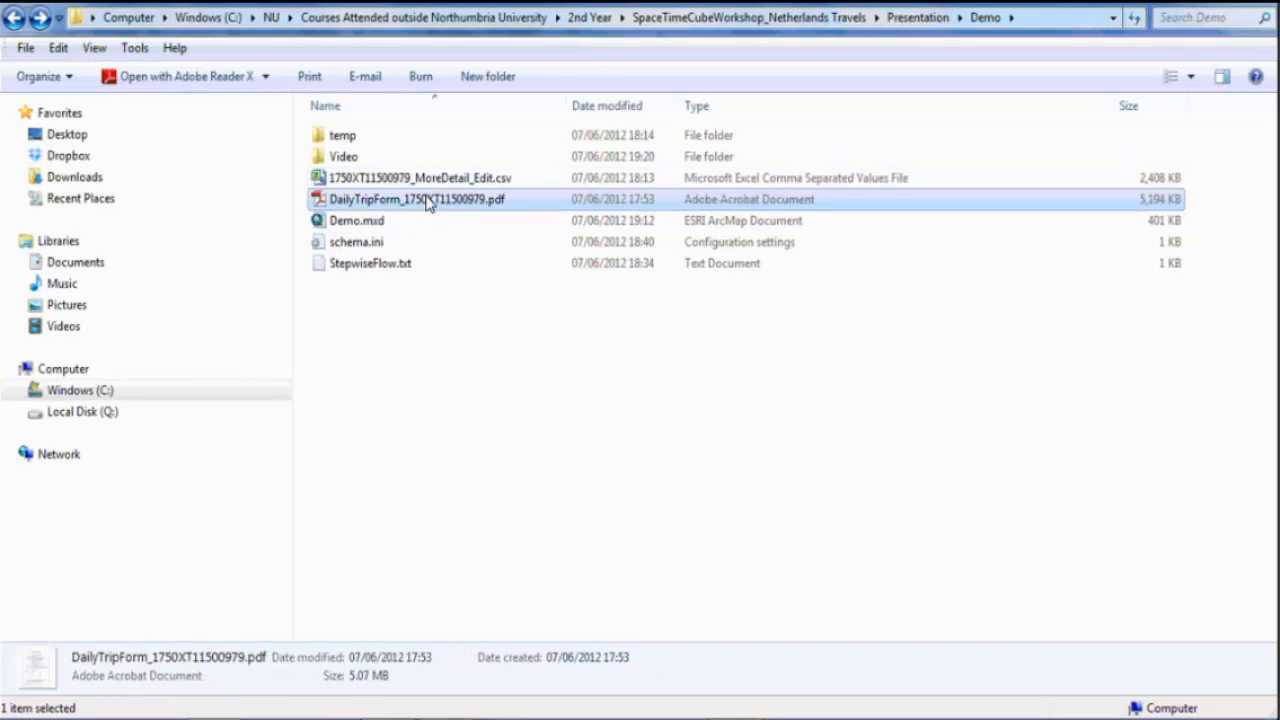
pyautogui.moveTo(428, 588)
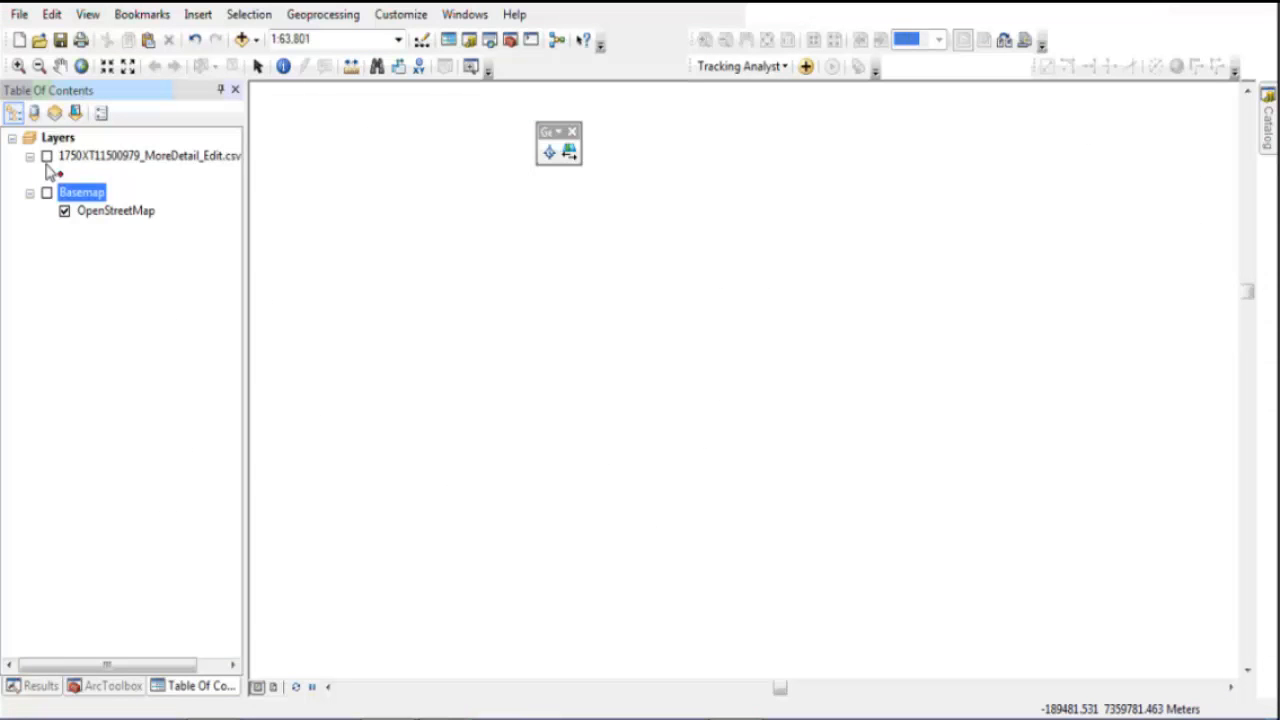
# Turn on the 1750XT11500979_MoreDetail_Edit.csv GPS points layer so the trip track draws on the map.
pyautogui.click(46, 156)
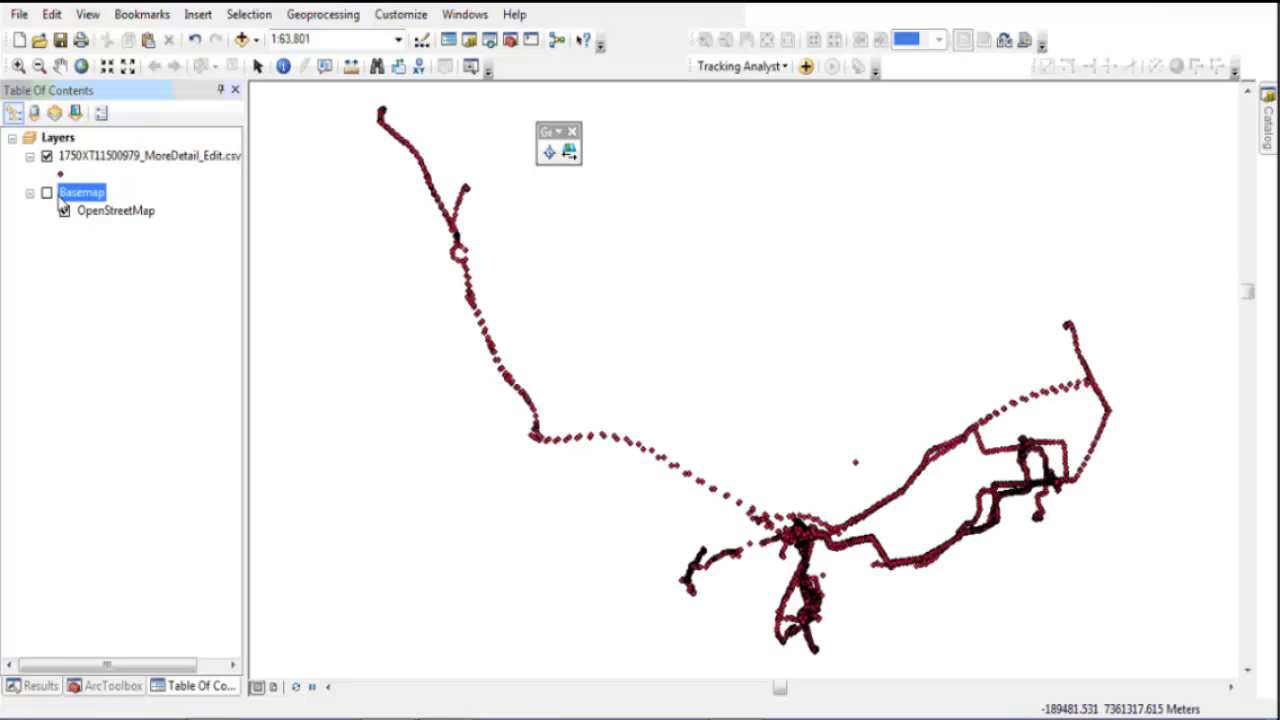
pyautogui.click(46, 192)
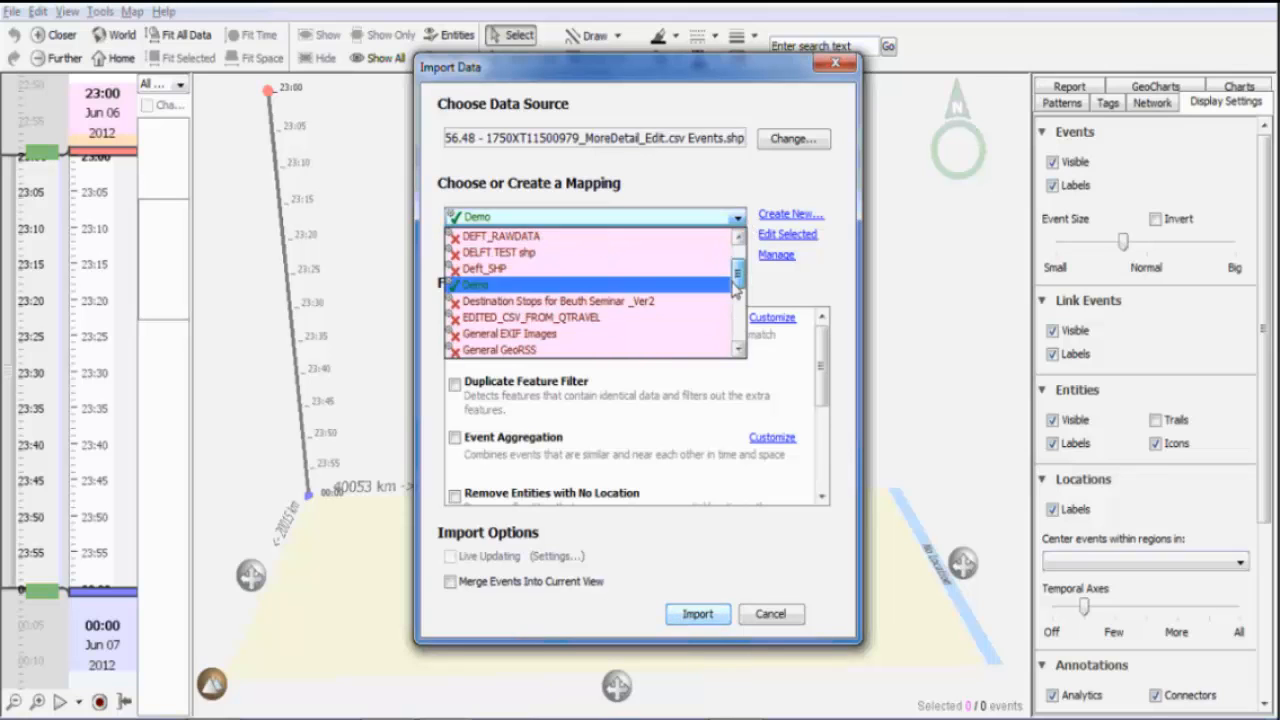
# Choose the Demo mapping, edit it and review the start date format.
pyautogui.click(596, 216)
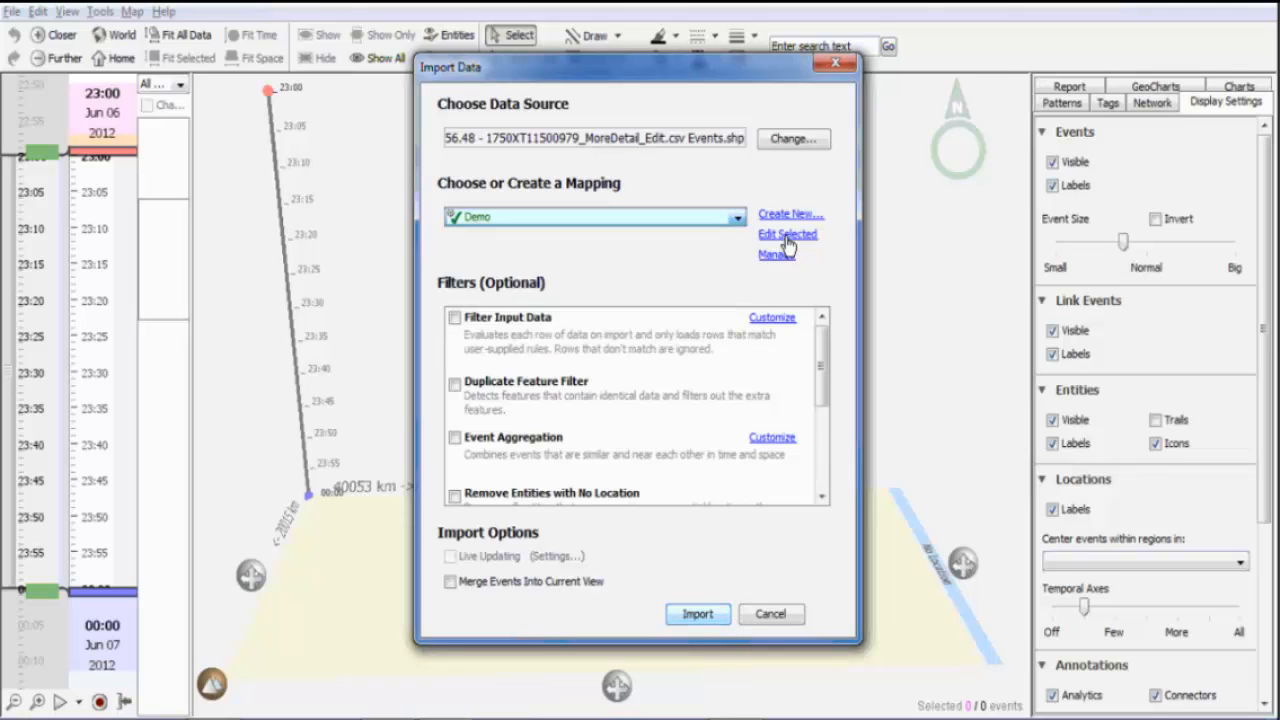
pyautogui.click(788, 234)
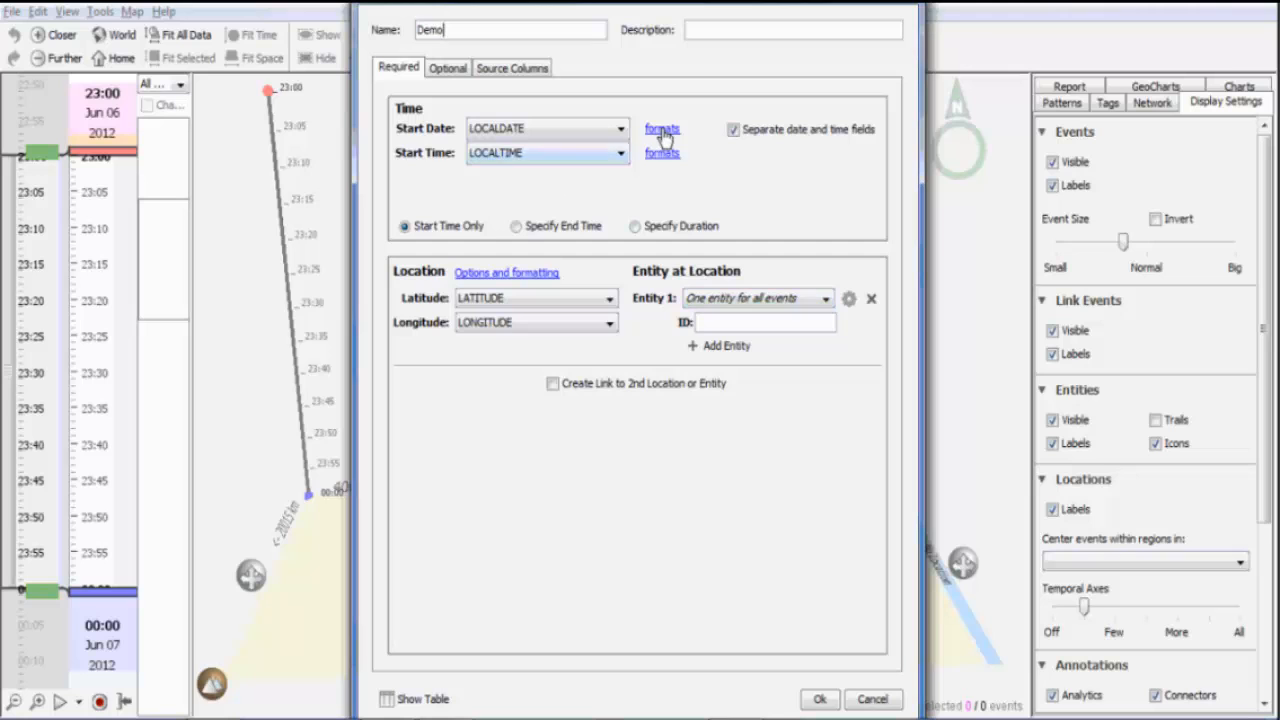
pyautogui.click(662, 128)
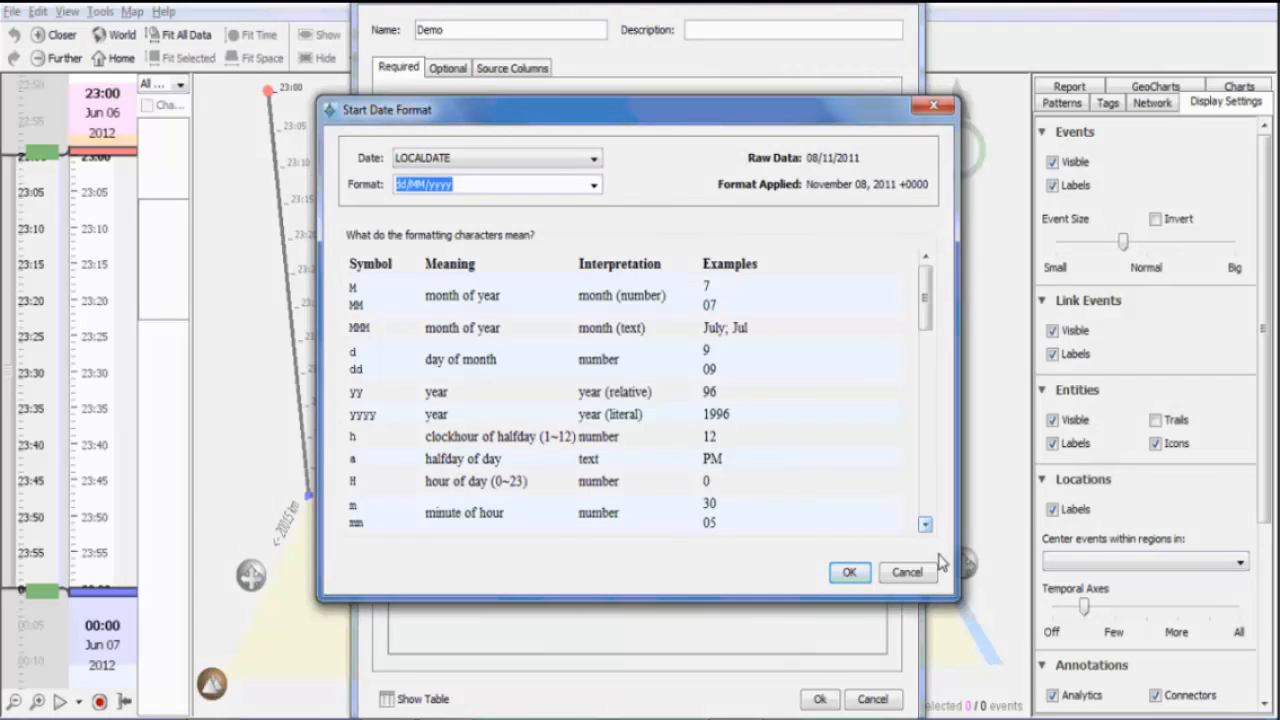
pyautogui.click(448, 68)
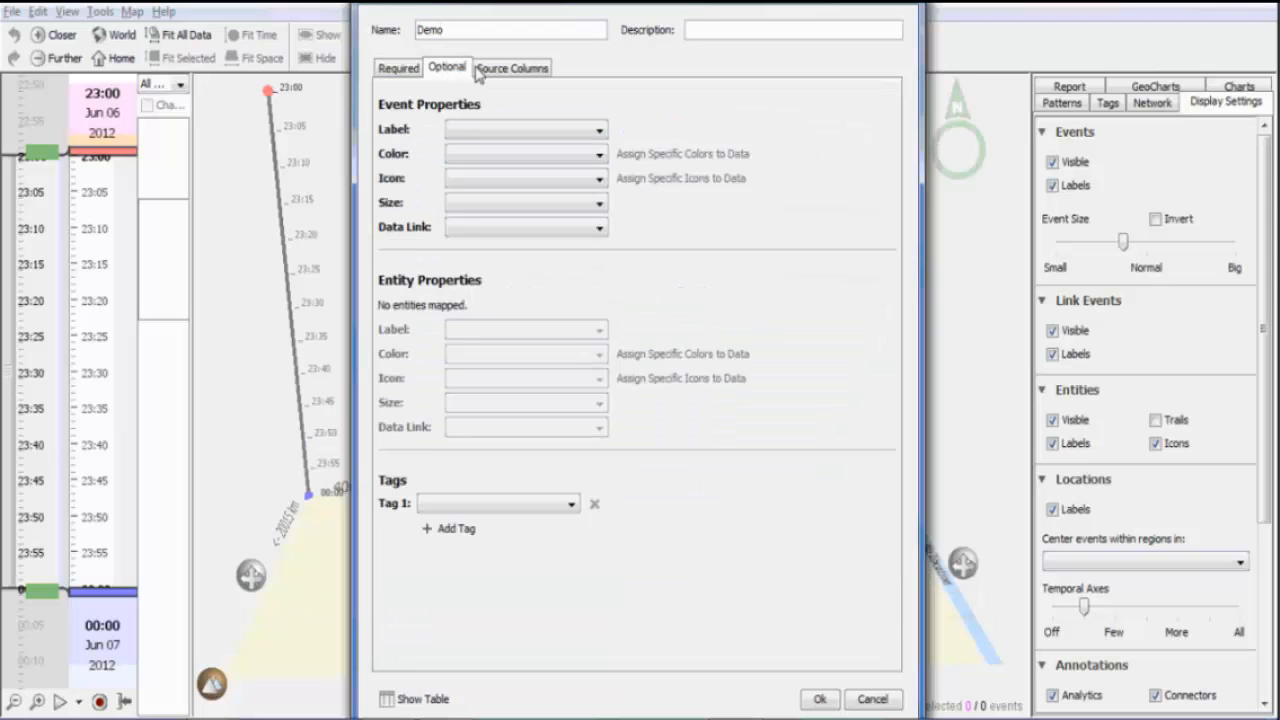
# Review the source columns and required time/location fields, then confirm the Demo mapping.
pyautogui.click(512, 68)
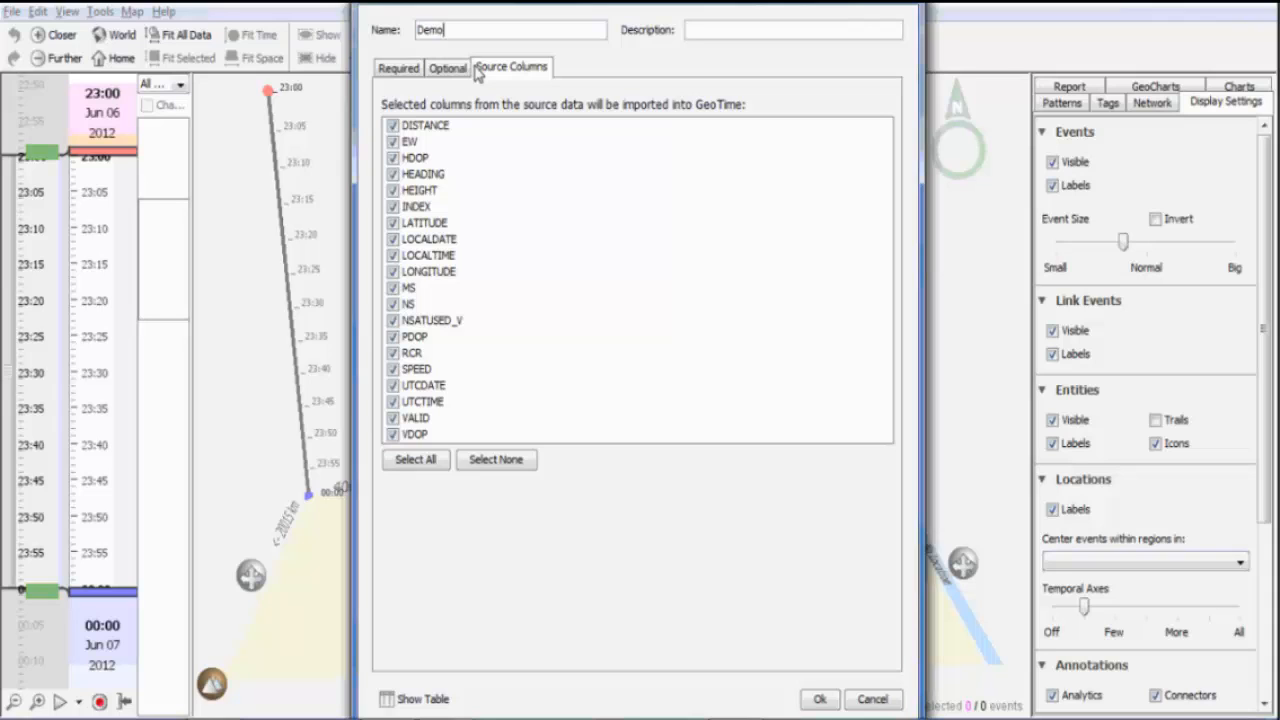
pyautogui.moveTo(452, 110)
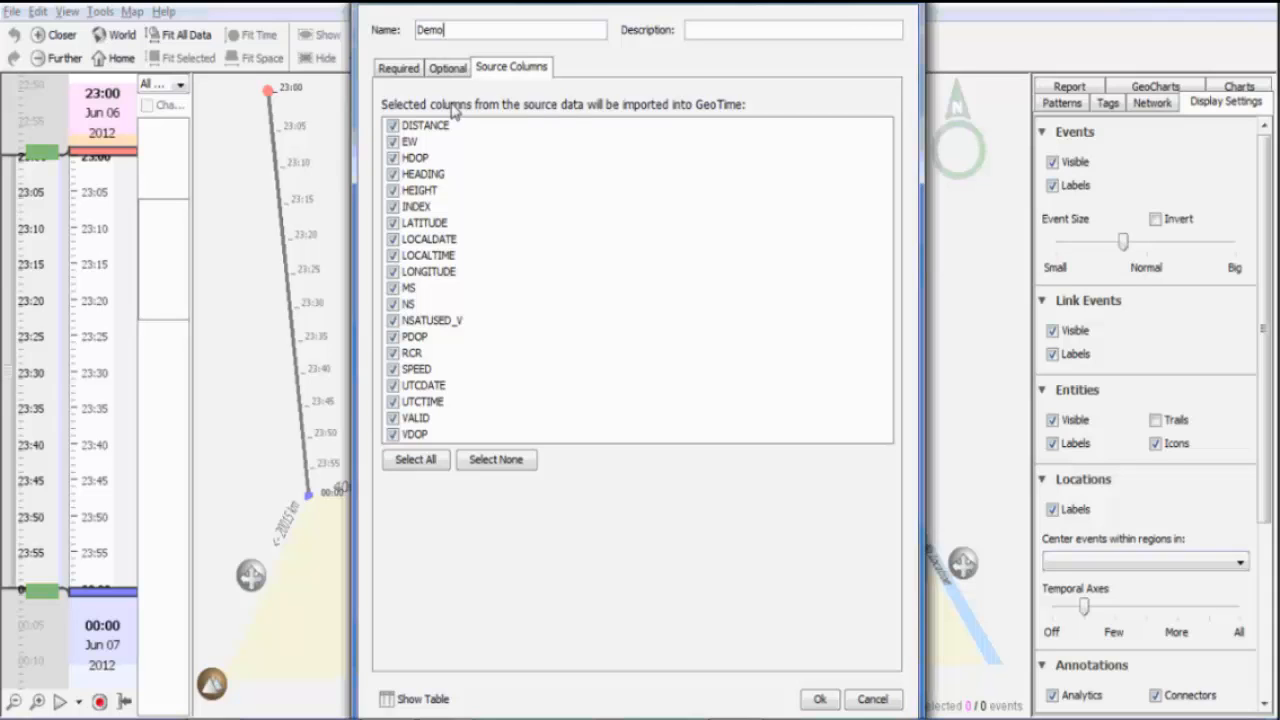
pyautogui.click(398, 68)
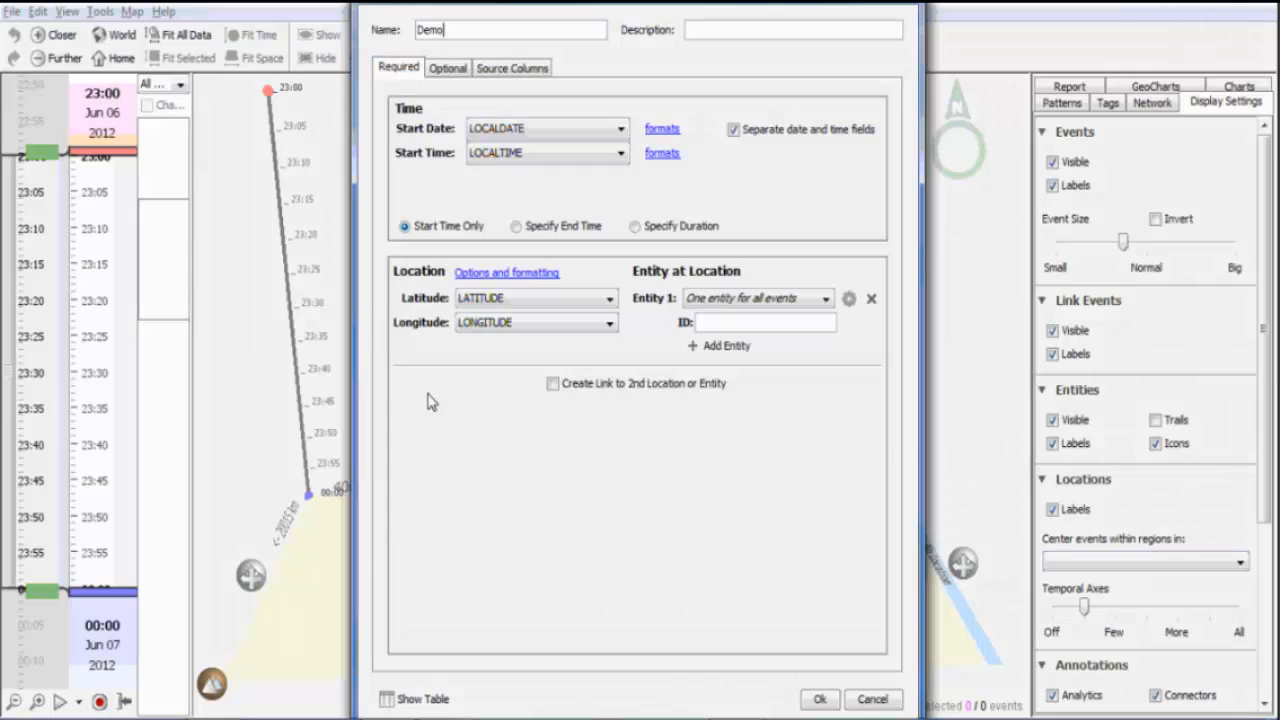
pyautogui.click(420, 700)
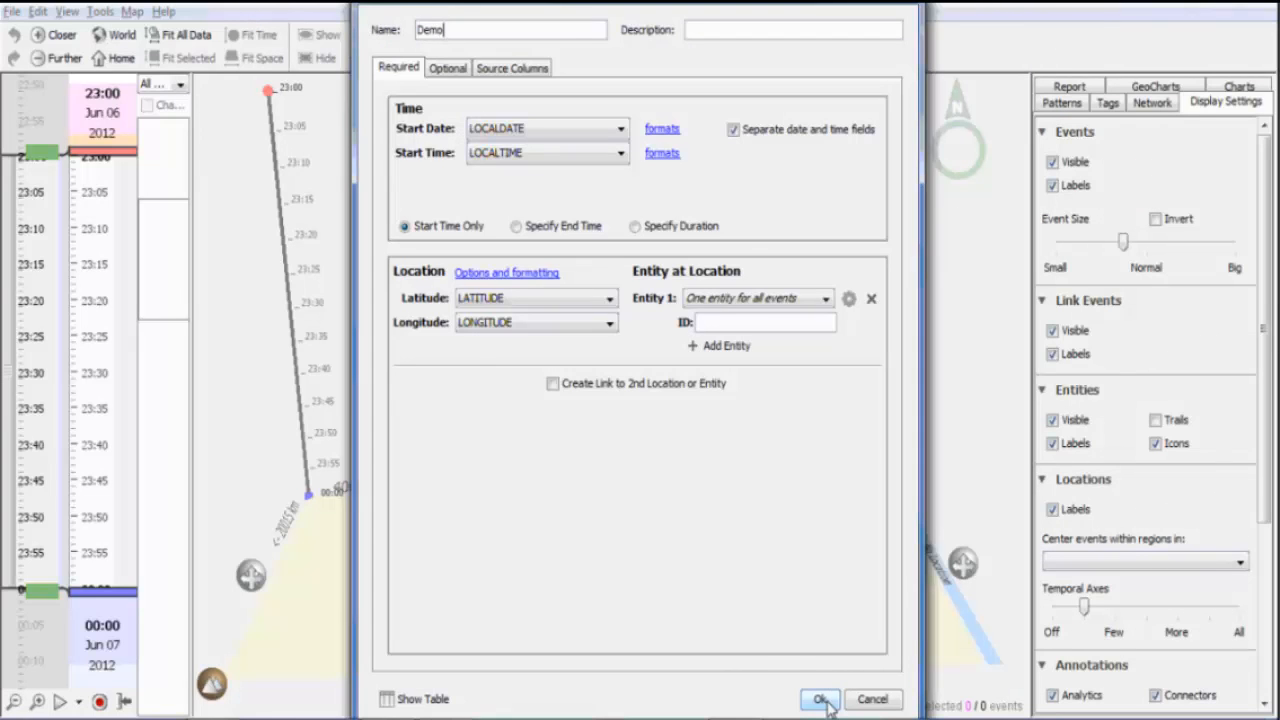
pyautogui.click(820, 700)
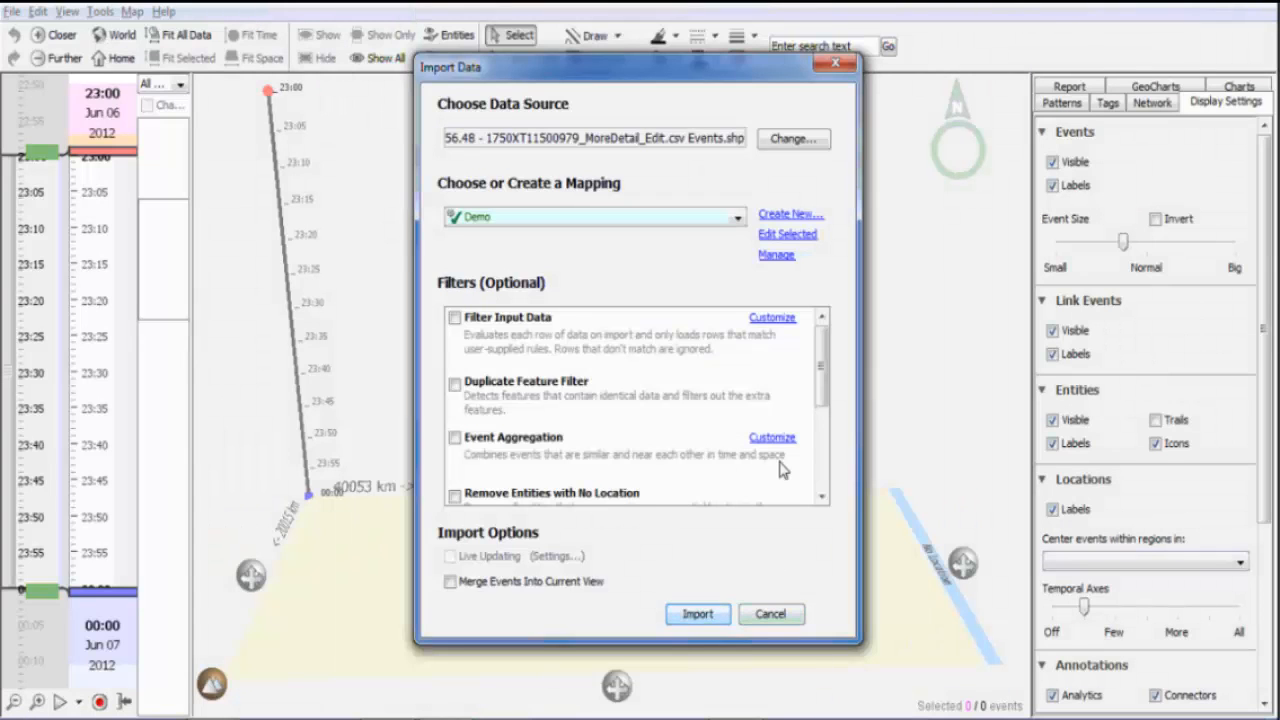
# Run the import to load 16,269 GPS events as a 3D space-time track and dismiss the results summary.
pyautogui.click(696, 614)
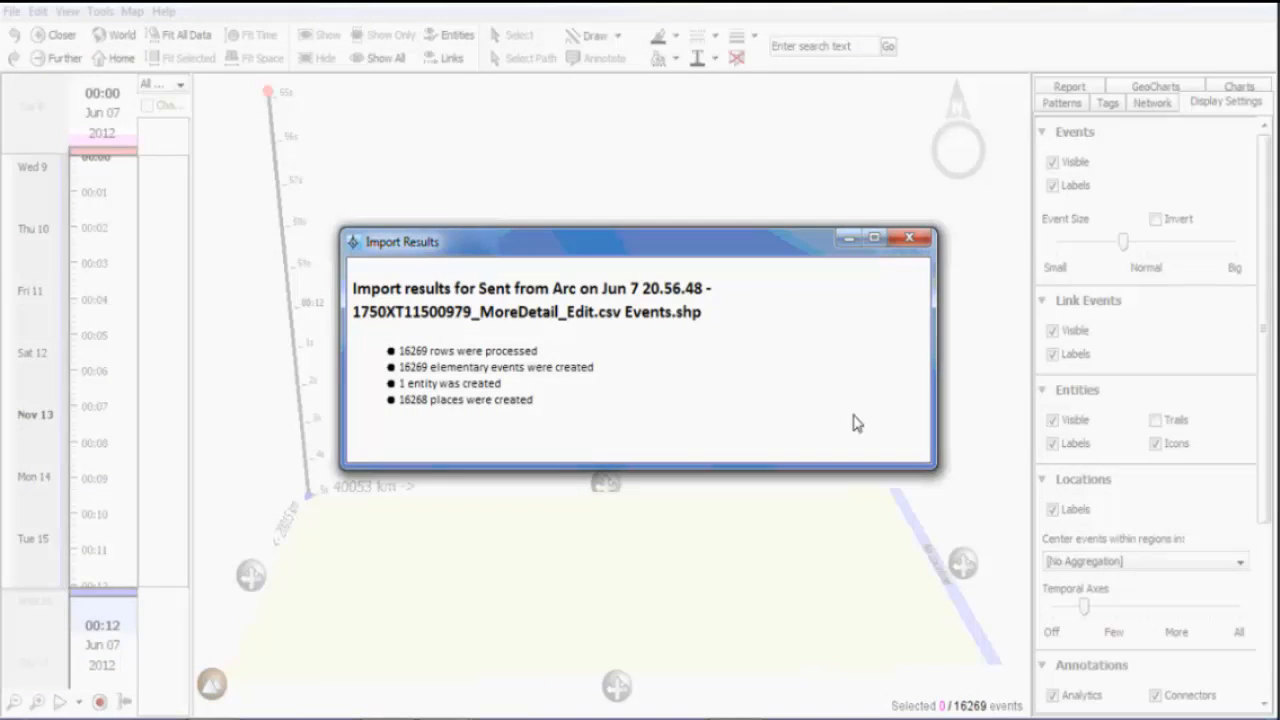
pyautogui.click(908, 236)
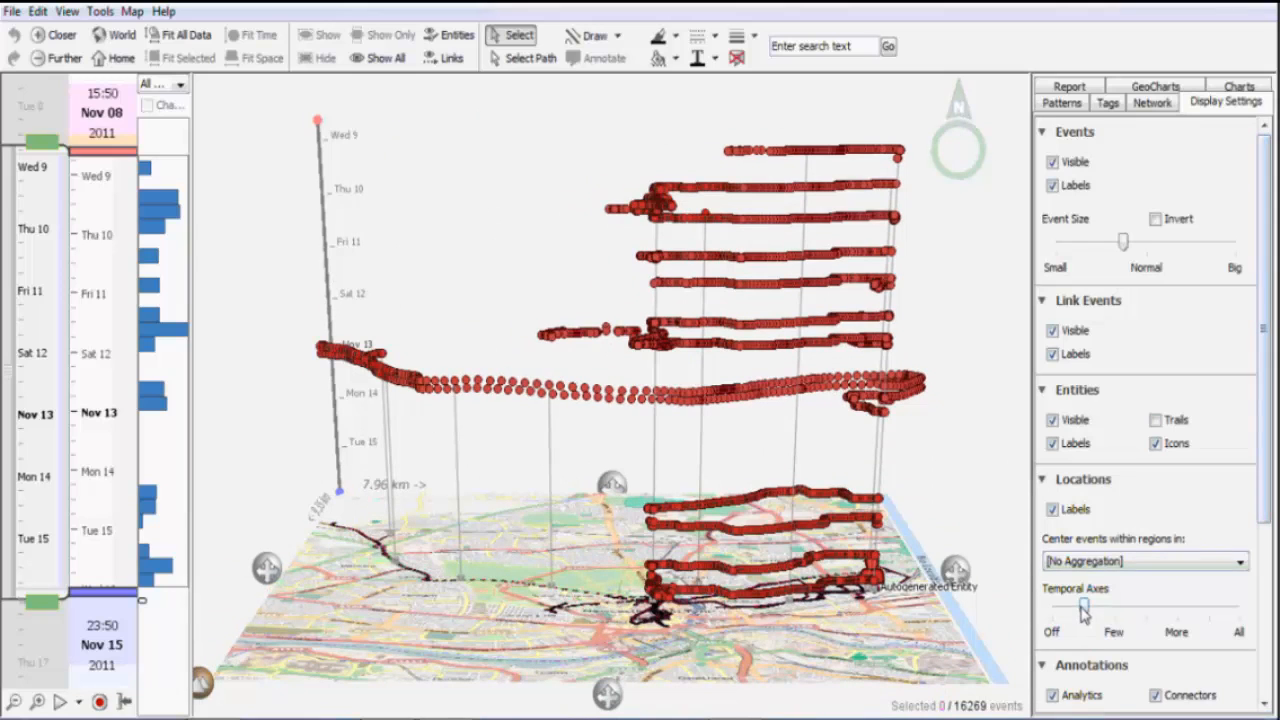
# Tilt the scene into a split layout with a day-band timeline above a flat route map.
pyautogui.moveTo(1084, 608); pyautogui.dragTo(1236, 608)
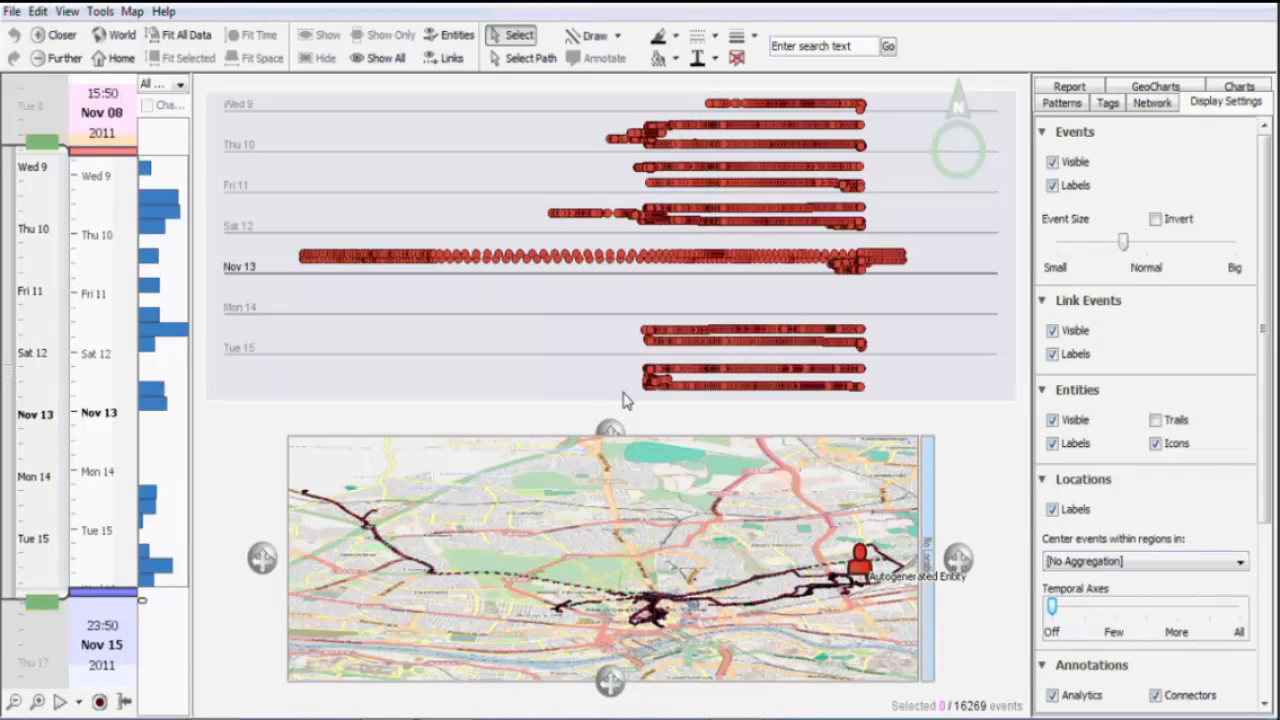
# Show the Charts panel with its list of fields for bucketing events.
pyautogui.click(1240, 100)
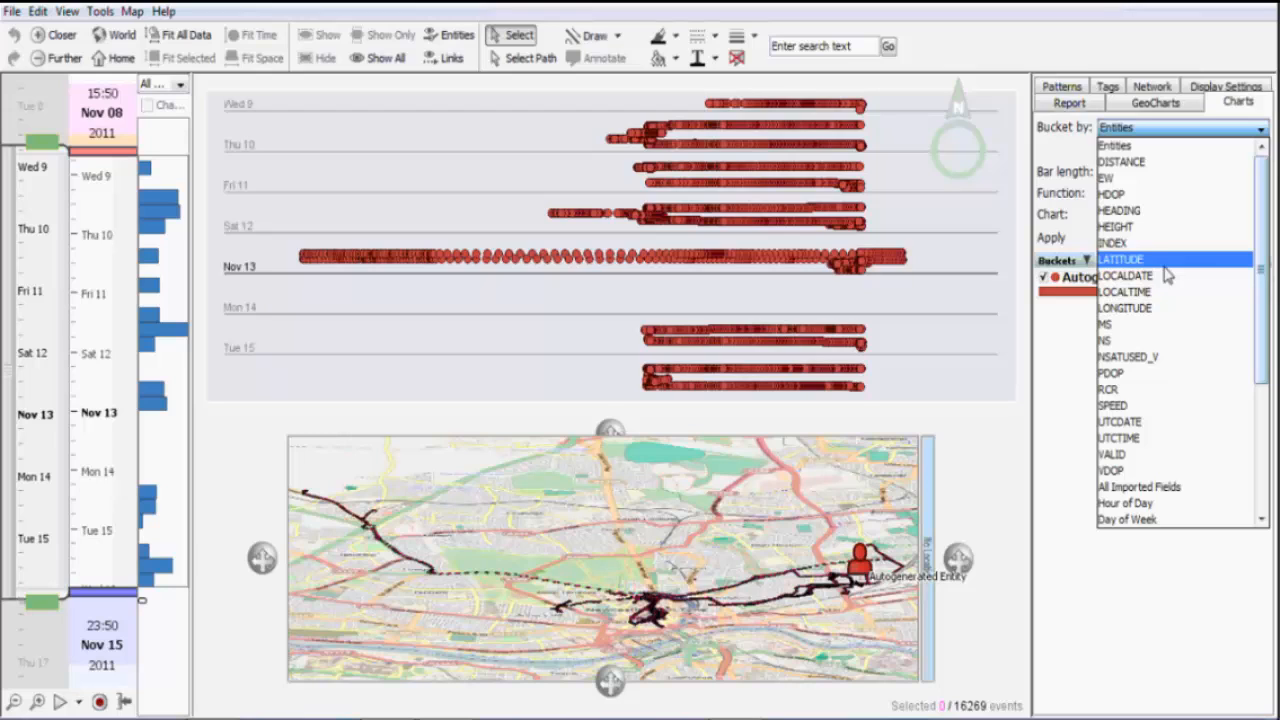
# Bucket all elementary events by LOCALDATE with Event Count bars, listing daily counts for 8–15 Nov 2011.
pyautogui.click(1128, 276)
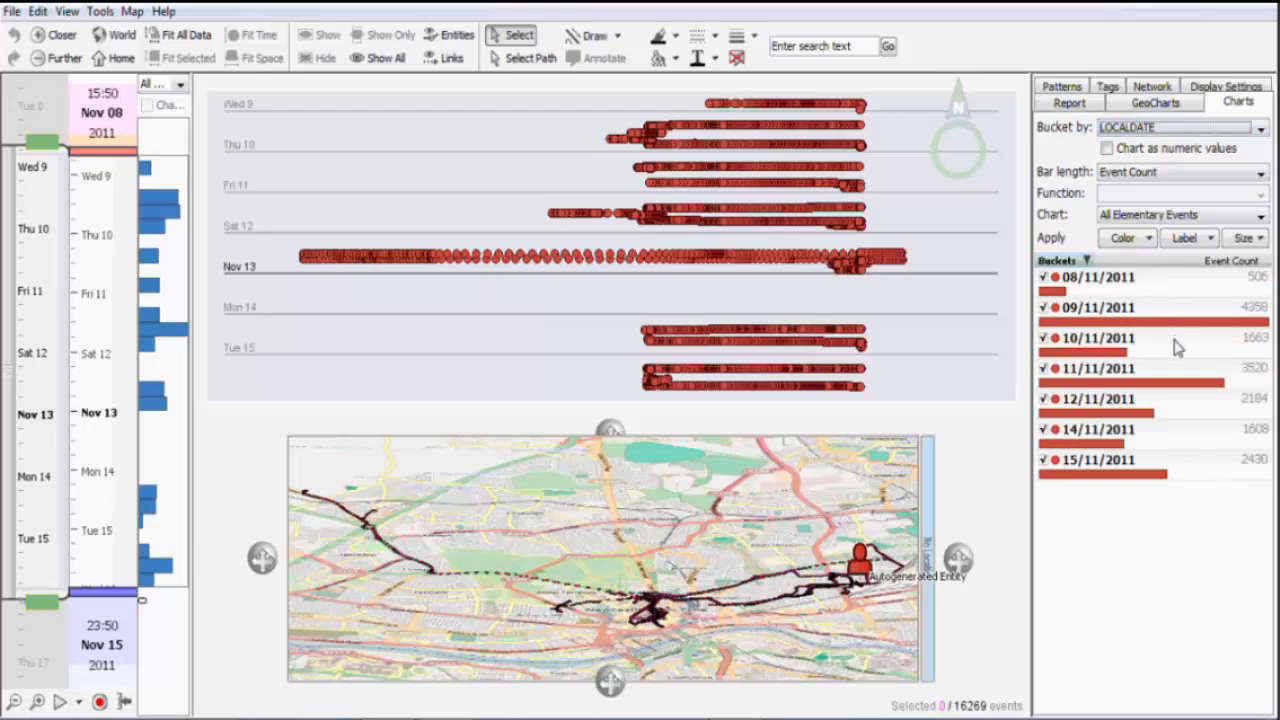
pyautogui.moveTo(1080, 510)
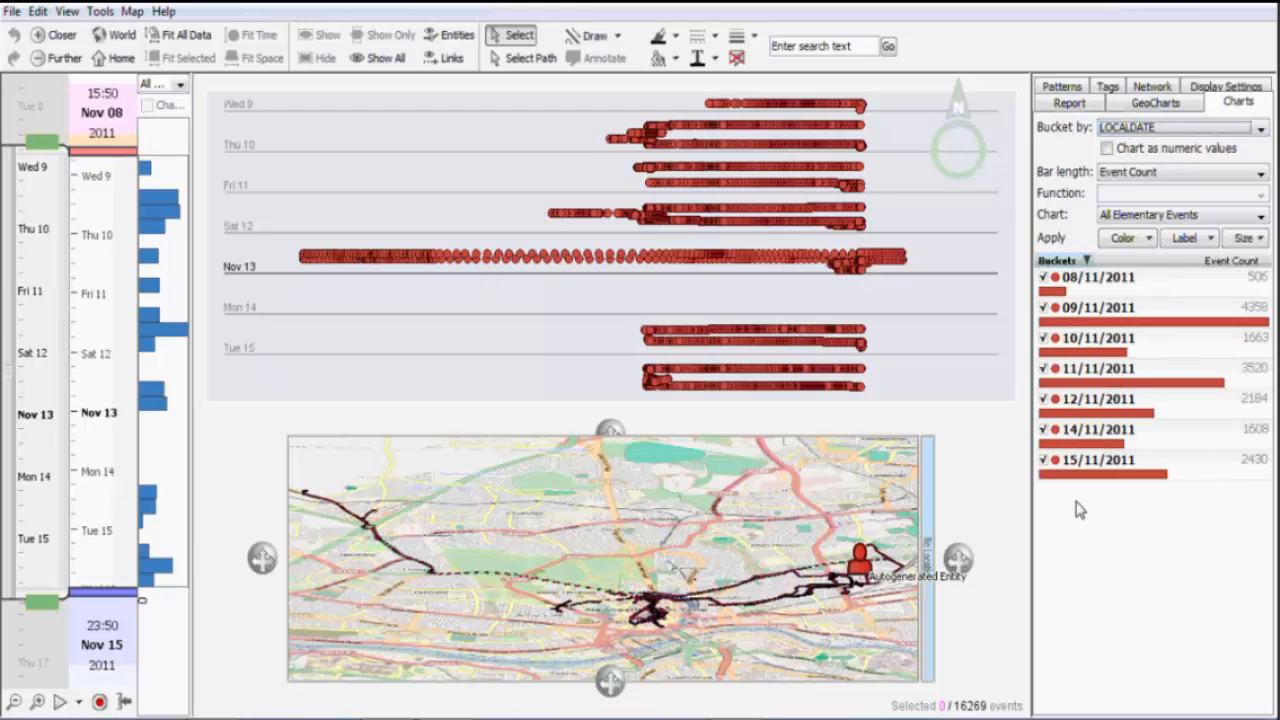
pyautogui.moveTo(604, 224)
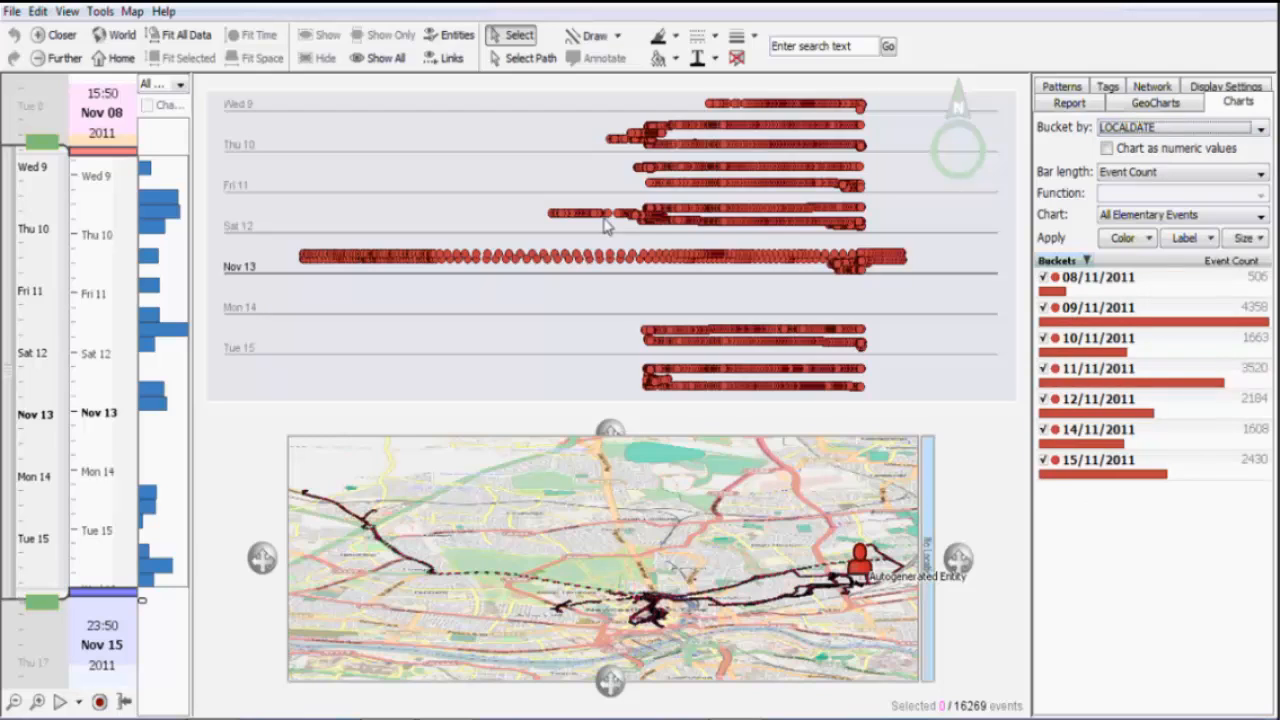
pyautogui.click(66, 12)
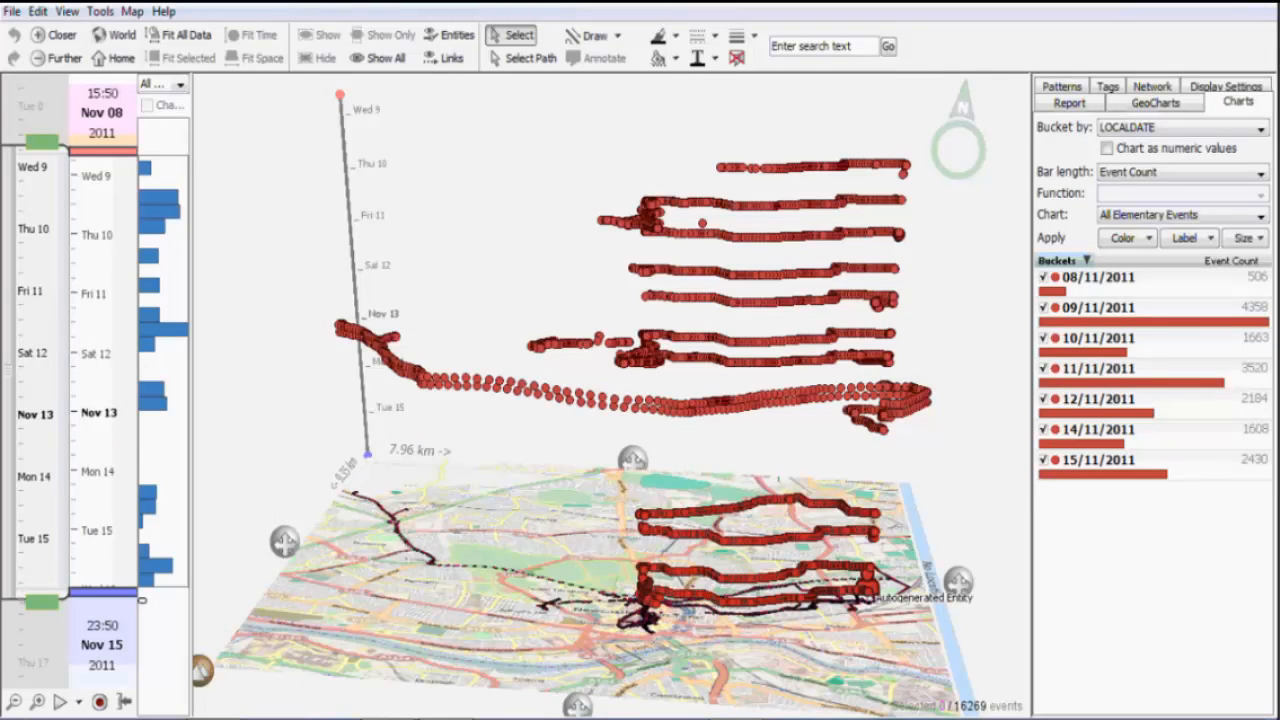
pyautogui.moveTo(1122, 236)
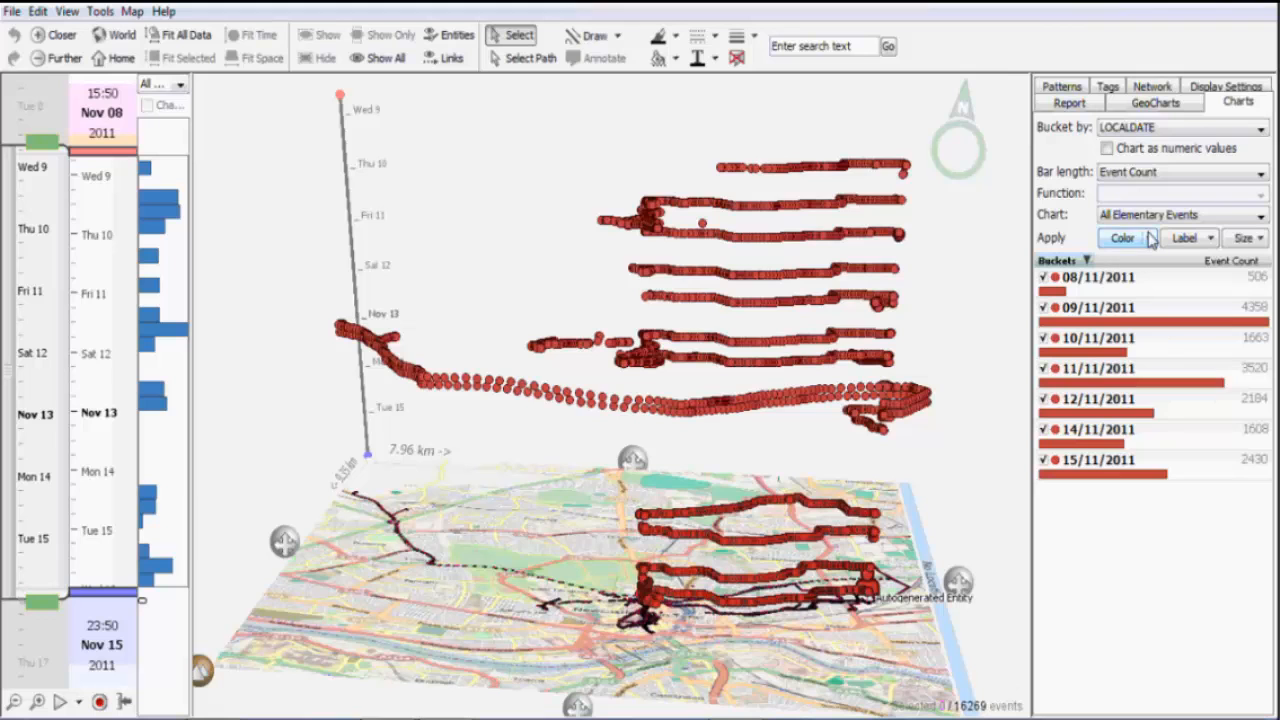
# Colour the GPS points by their LOCALDATE bucket so each day's track has its own colour.
pyautogui.click(1122, 238)
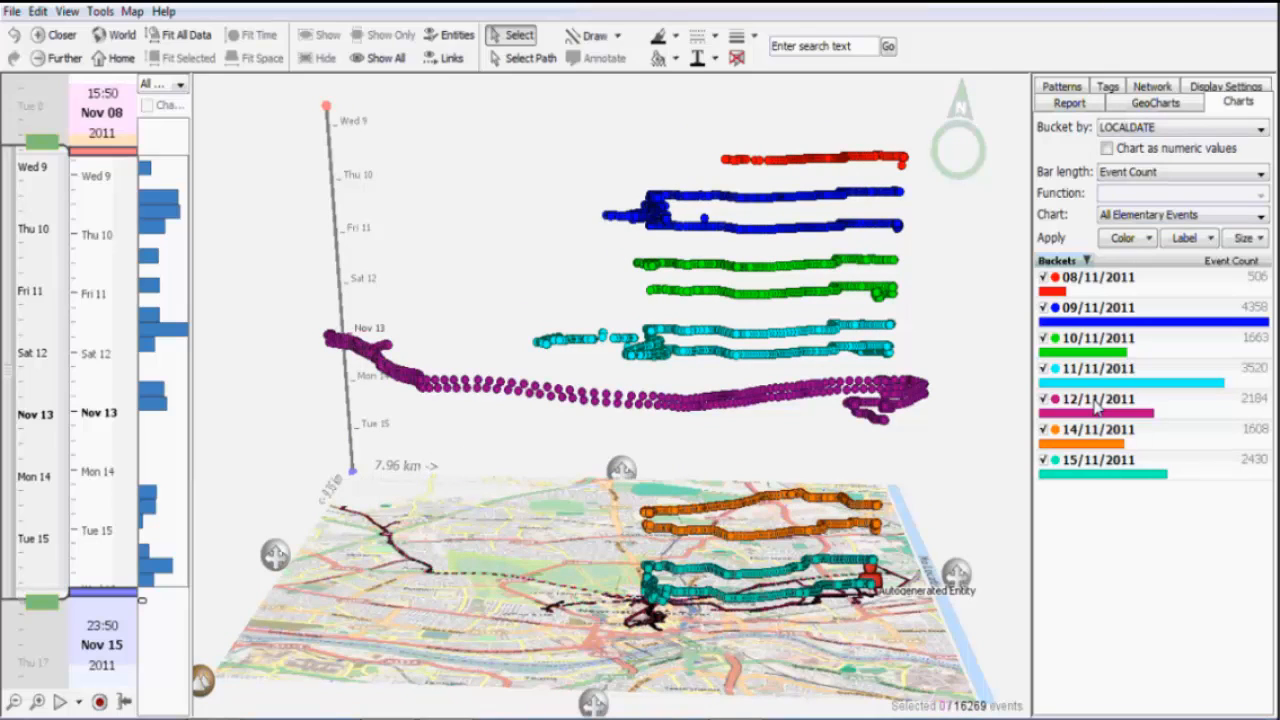
pyautogui.moveTo(1096, 388)
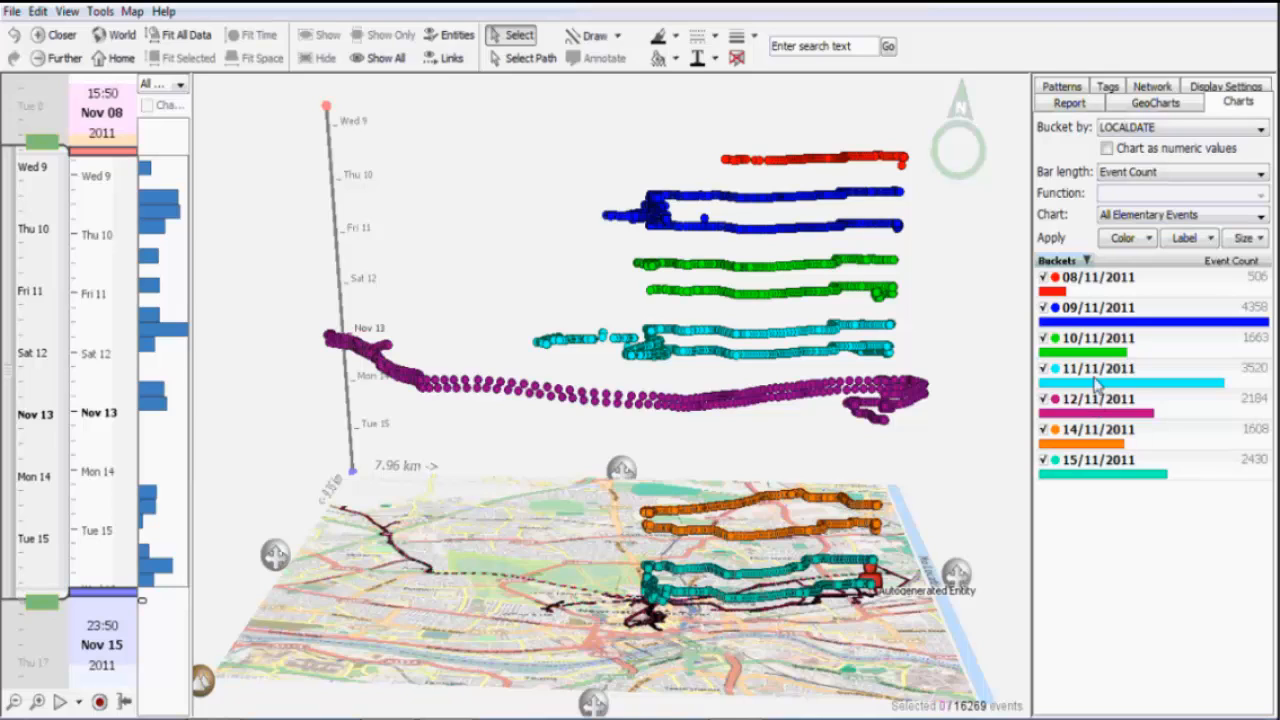
# Show only the 09/11/2011 bucket, leaving just that day's points along the time axis.
pyautogui.rightClick(1098, 308)
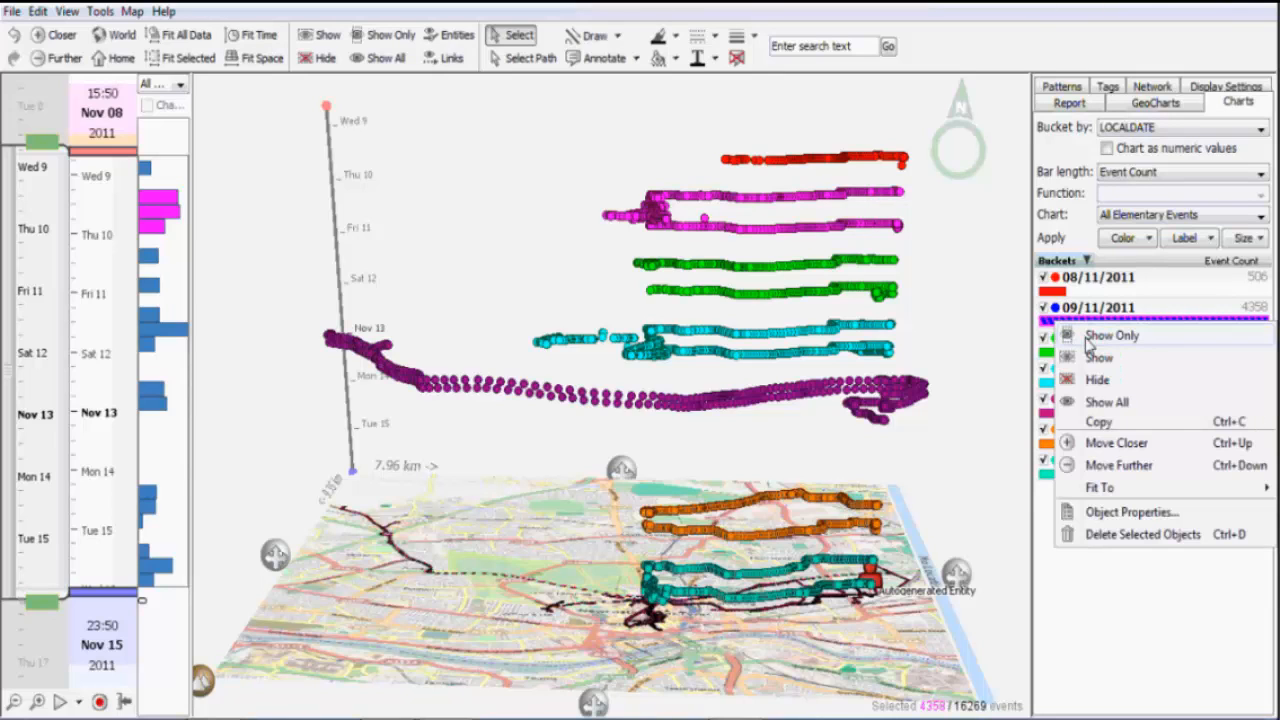
pyautogui.click(1112, 336)
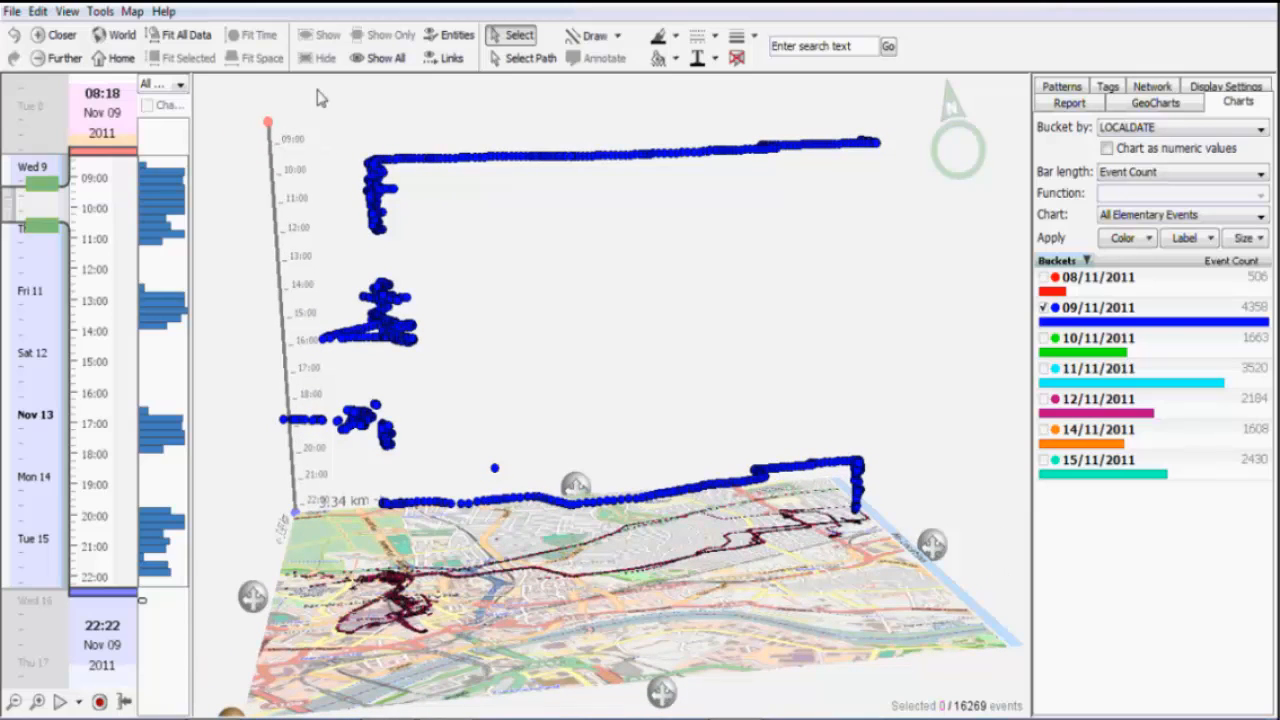
# Zoom the time axis to the 9 Nov morning, about 09:00–11:00, around the stationary column of points.
pyautogui.moveTo(322, 96); pyautogui.dragTo(918, 252)
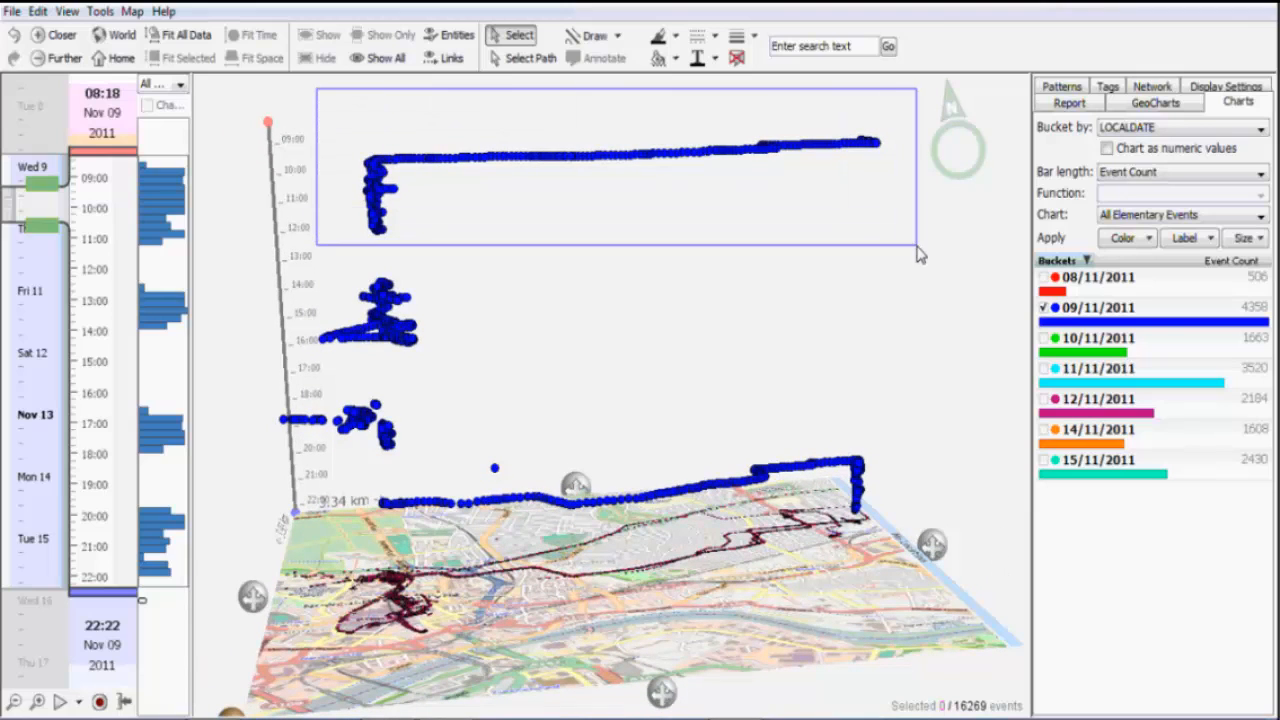
pyautogui.click(252, 36)
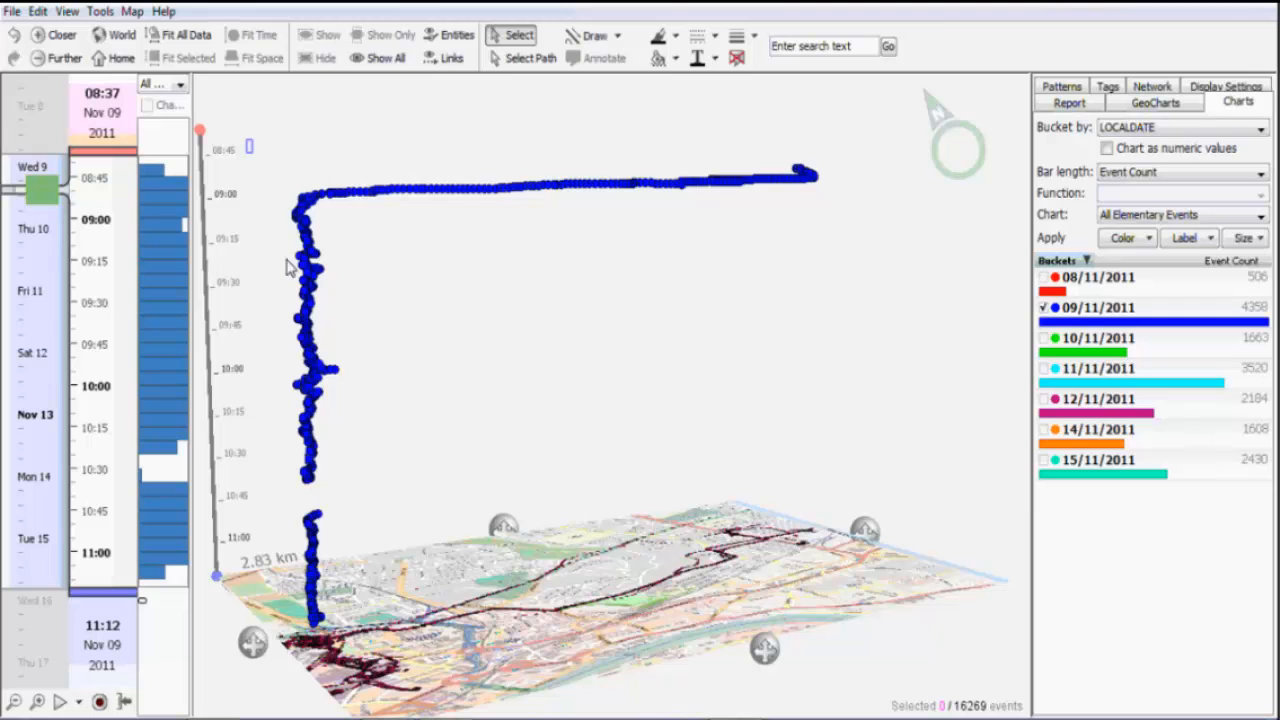
pyautogui.moveTo(252, 140); pyautogui.dragTo(440, 684)
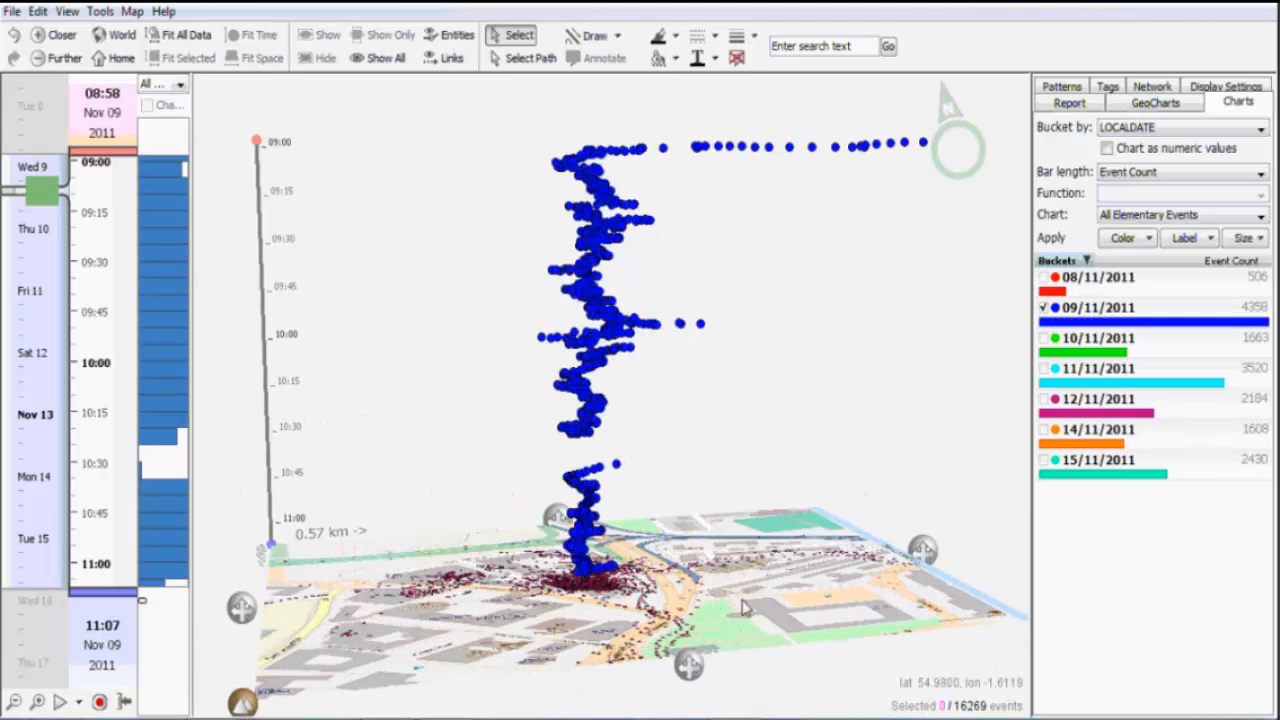
# Delete the stationary column of 1218 points and fit the view to the remaining cluster near Devonshire Building.
pyautogui.moveTo(490, 312); pyautogui.dragTo(744, 622)
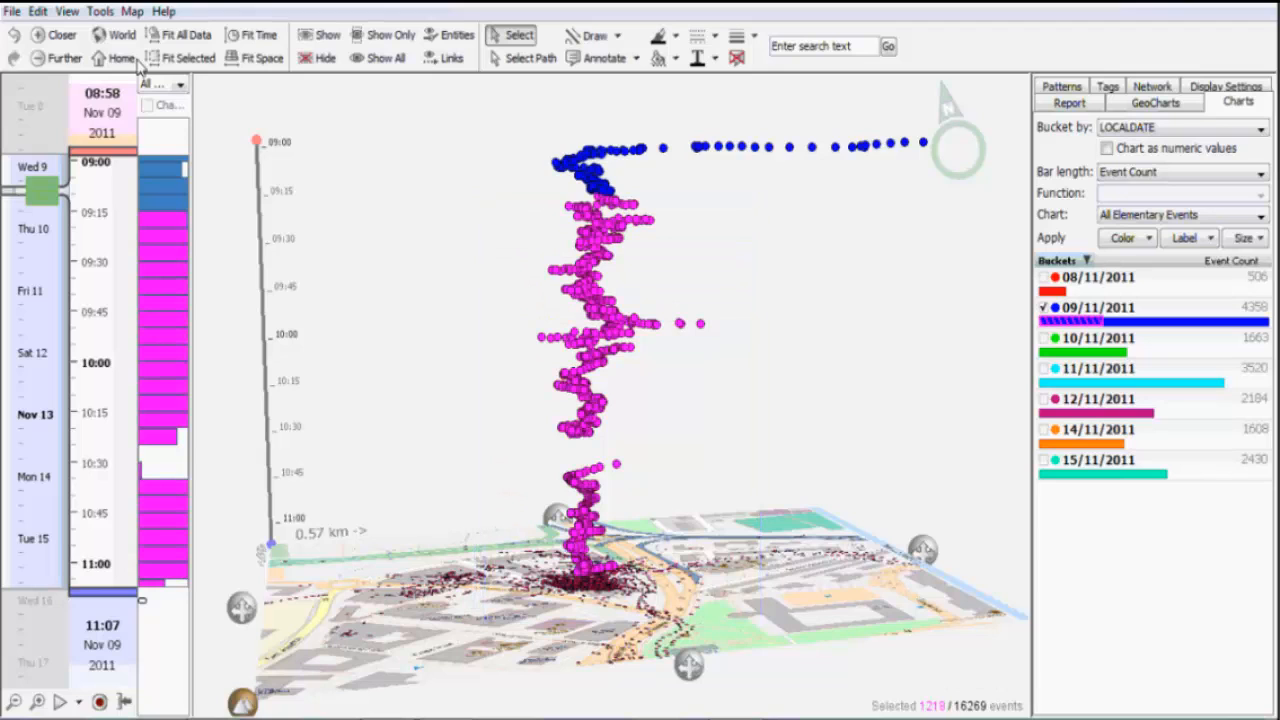
pyautogui.click(36, 12)
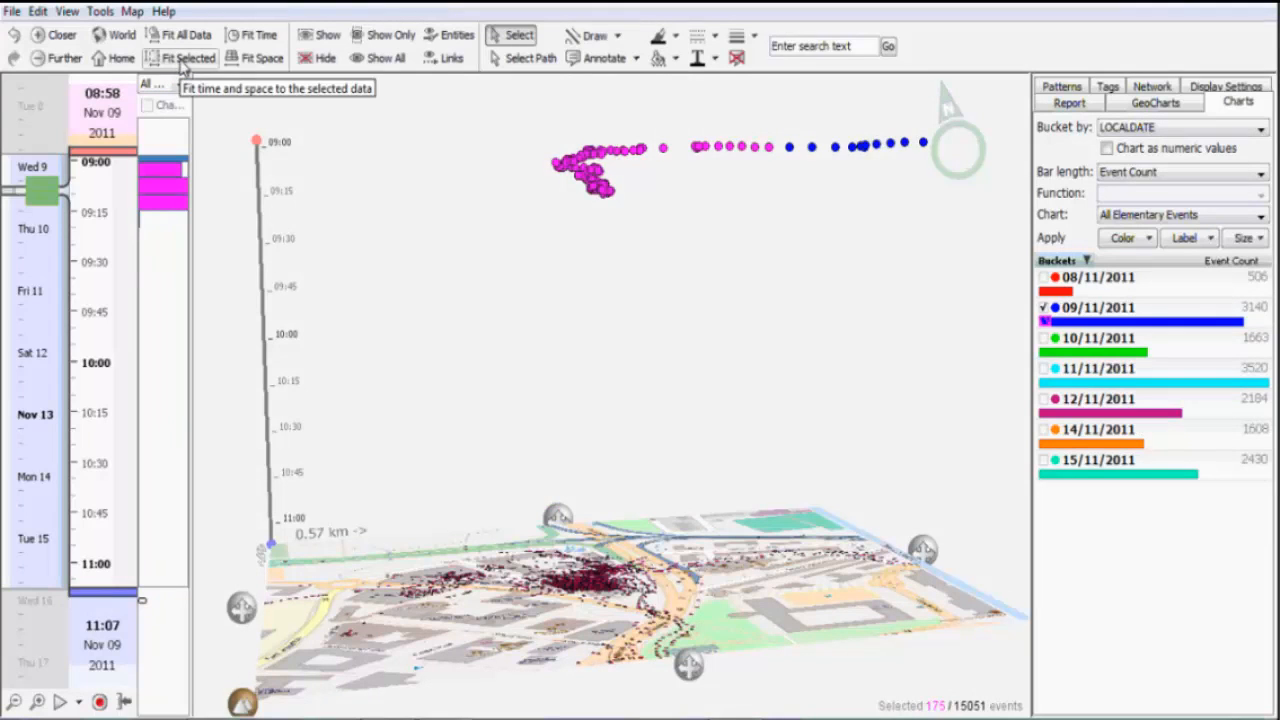
pyautogui.click(180, 56)
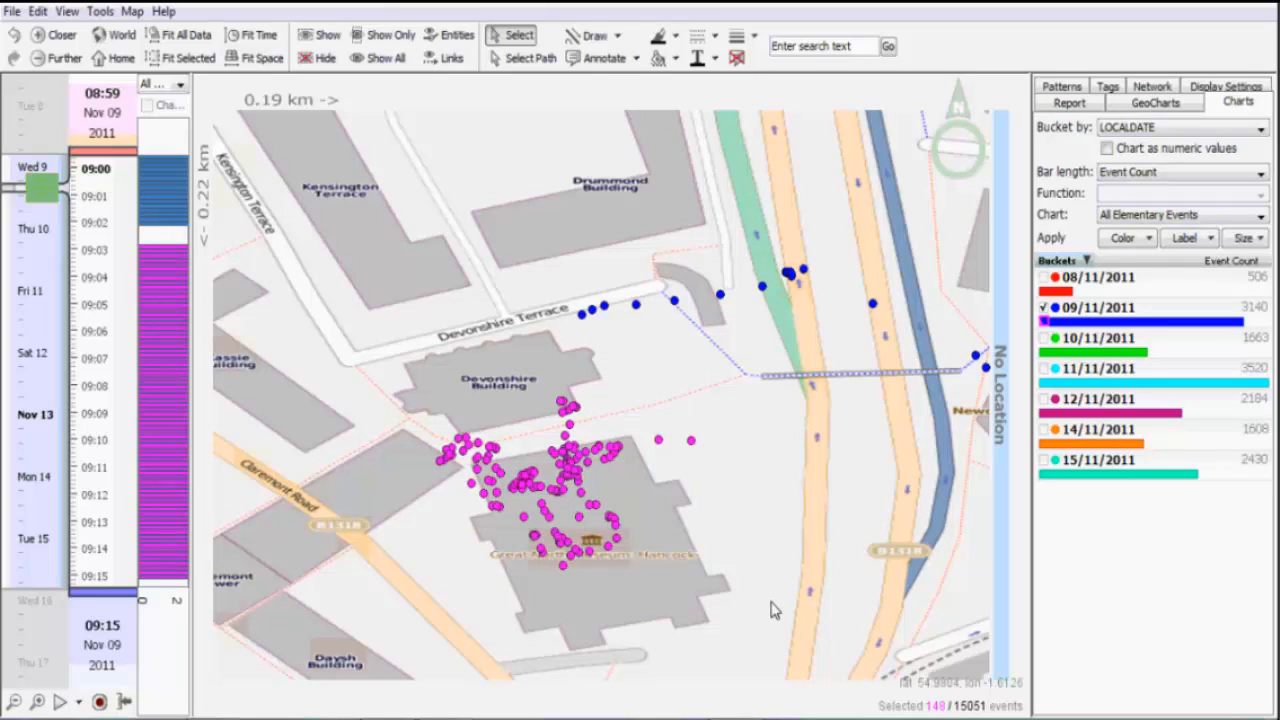
pyautogui.moveTo(364, 438)
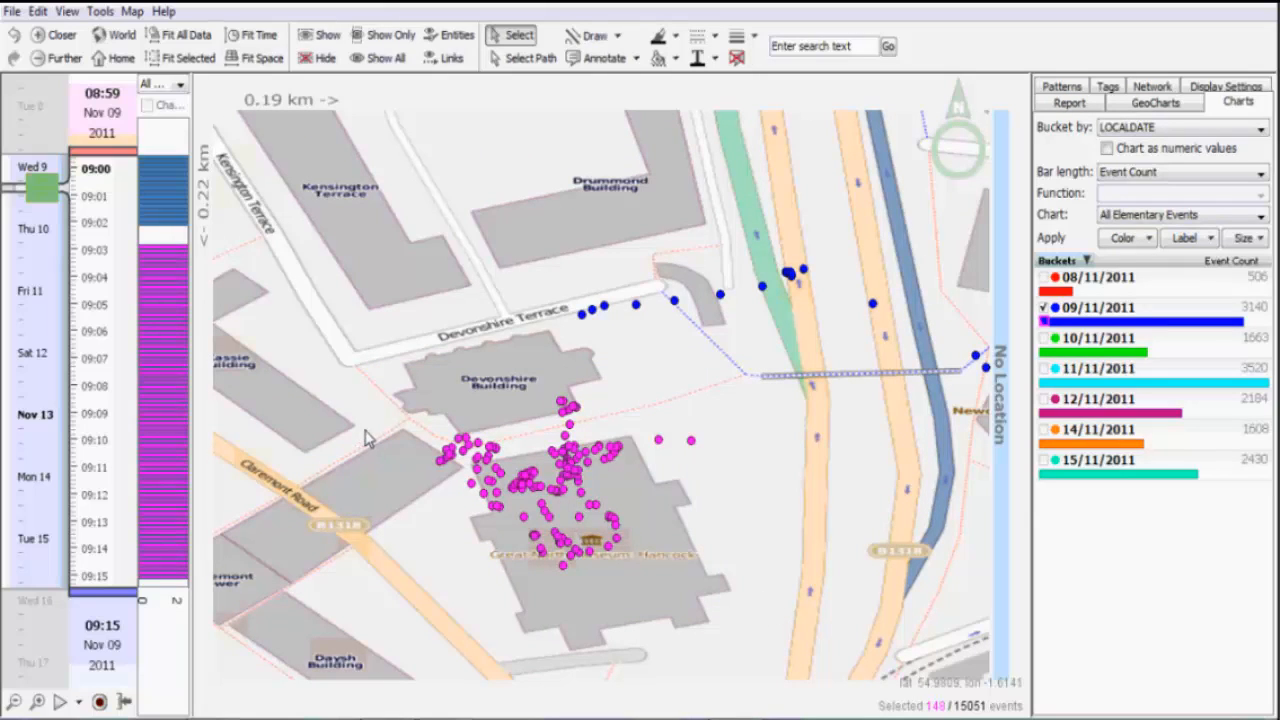
# Delete the 148 clustered points near Devonshire Building, leaving 2992 points for 9 Nov.
pyautogui.click(36, 12)
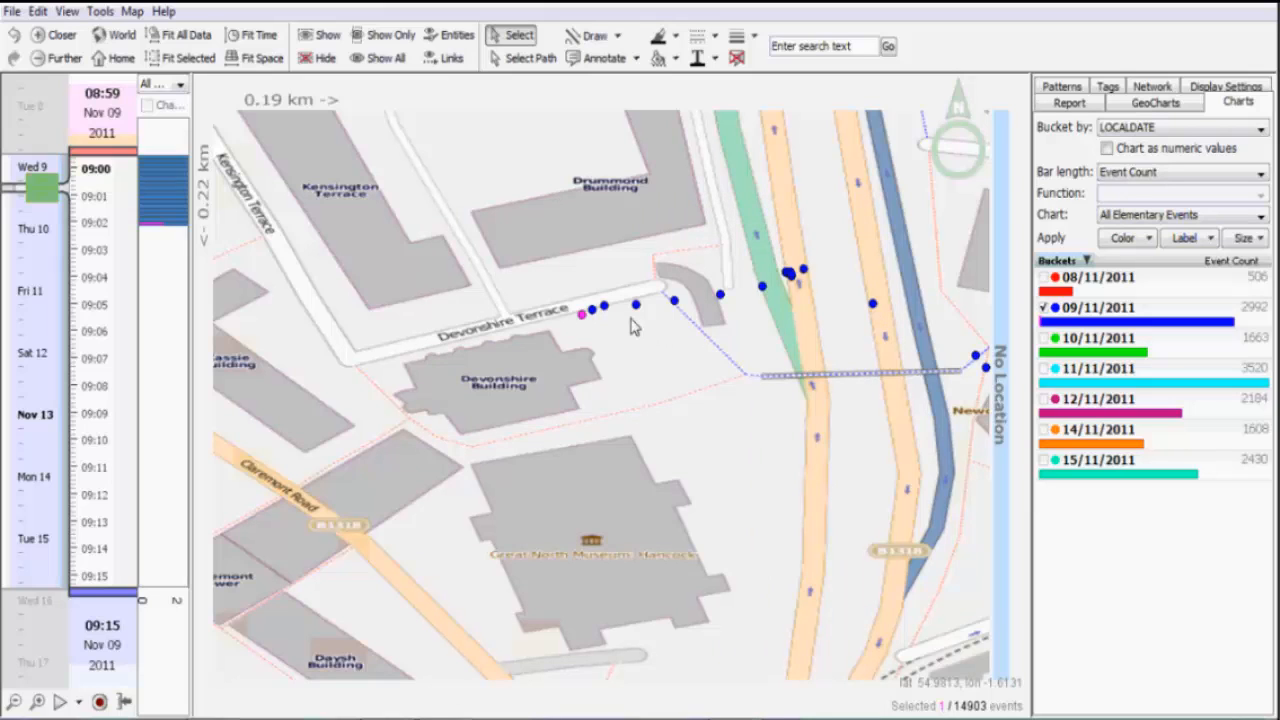
# Check one point's tooltip, then select all 2992 remaining 09/11/2011 events via the date bucket.
pyautogui.click(636, 304)
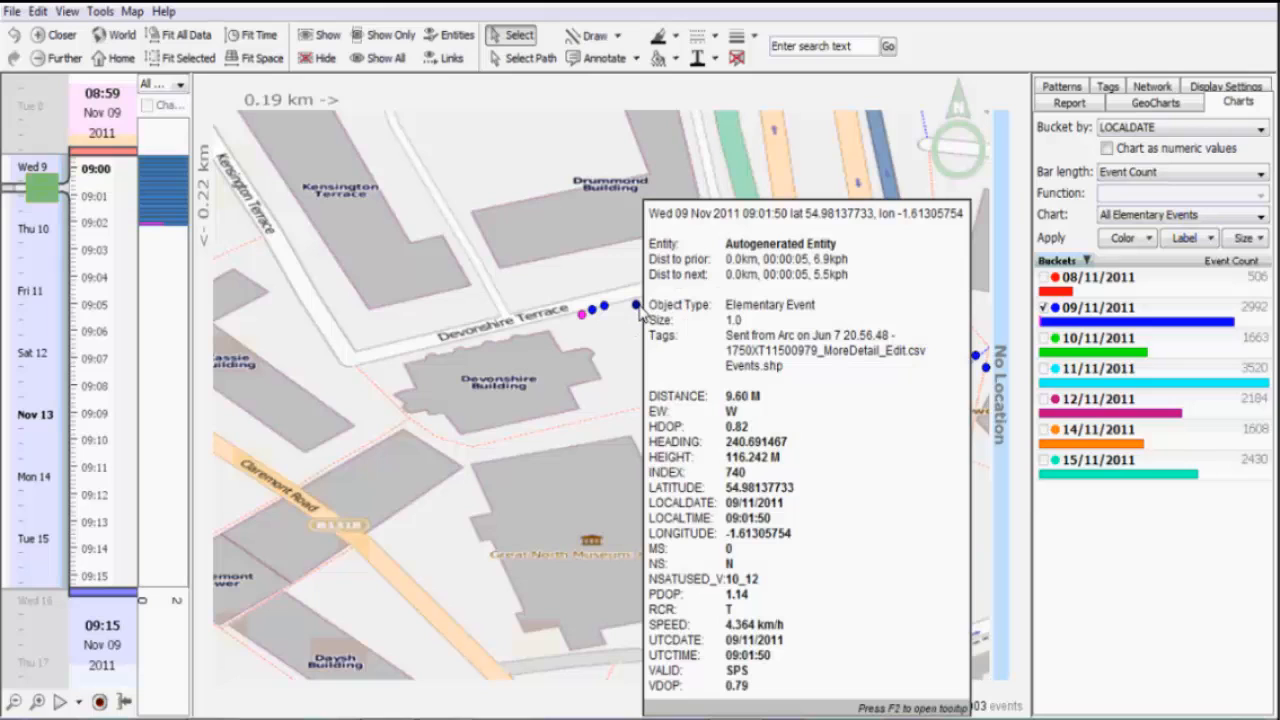
pyautogui.click(590, 314)
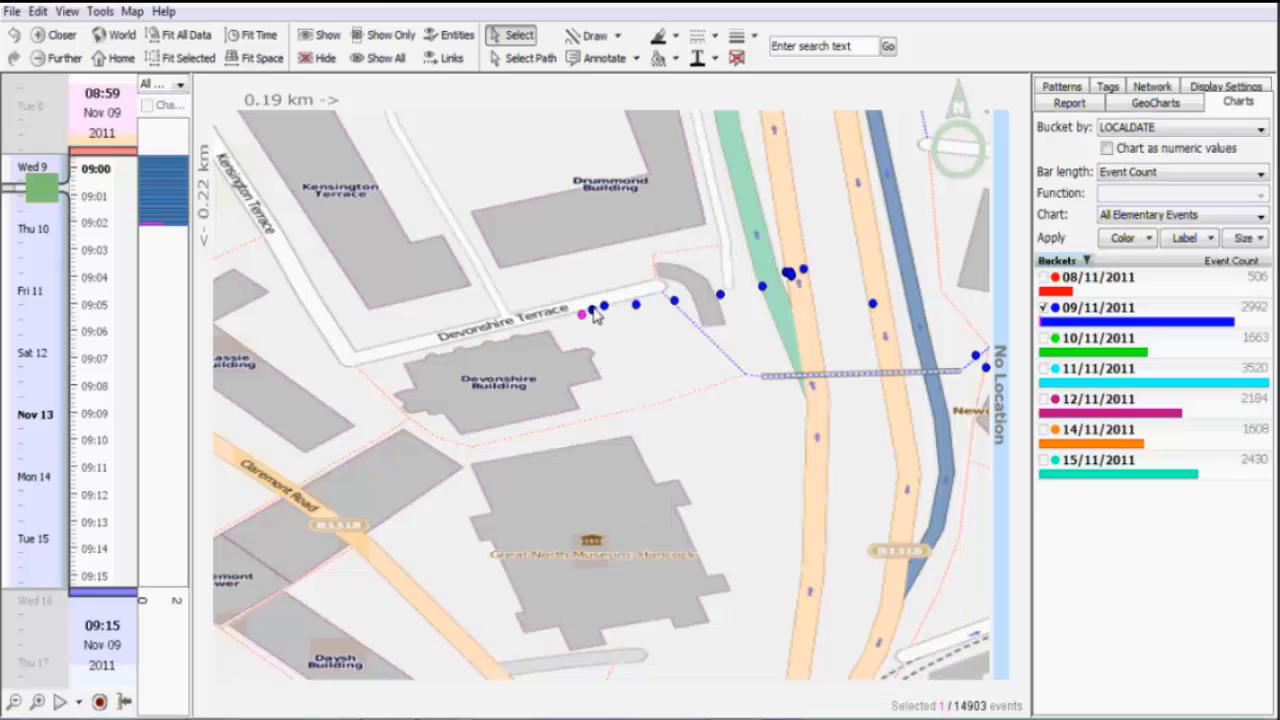
pyautogui.click(590, 312)
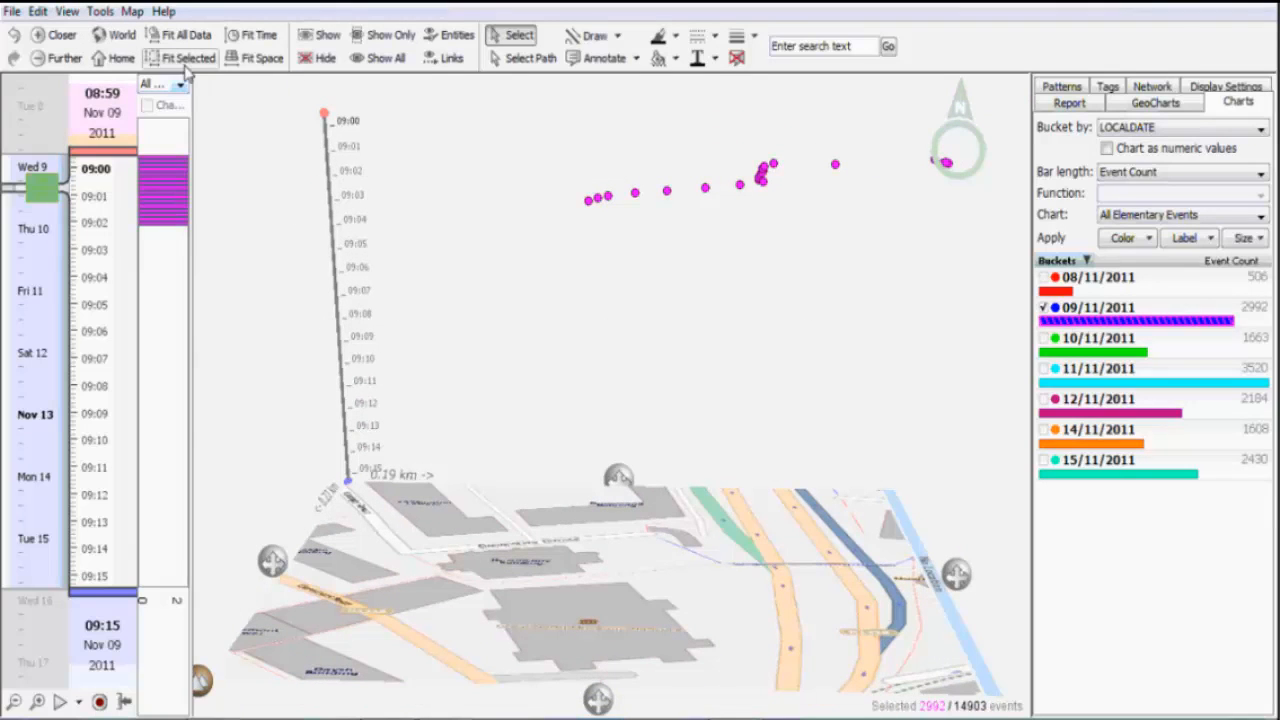
# Fit the 3D space-time view to the selected 9 Nov trip, 08:41 to 09:02.
pyautogui.click(188, 58)
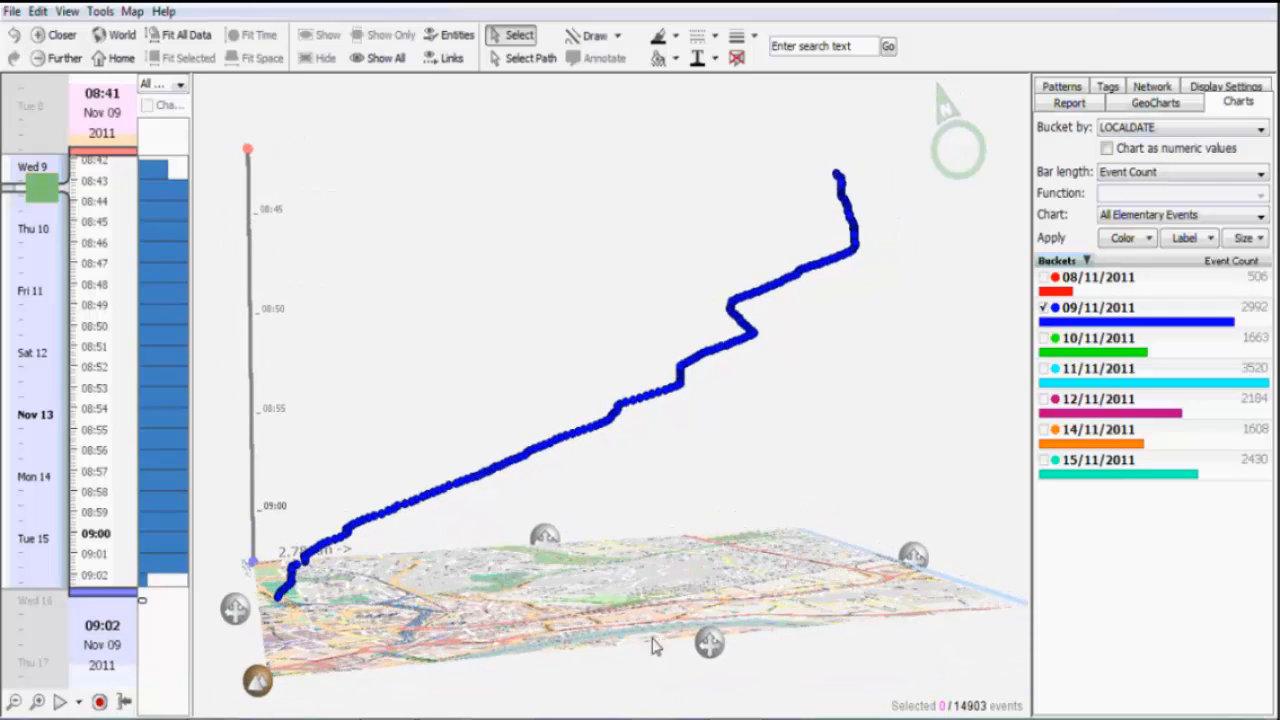
pyautogui.moveTo(420, 584)
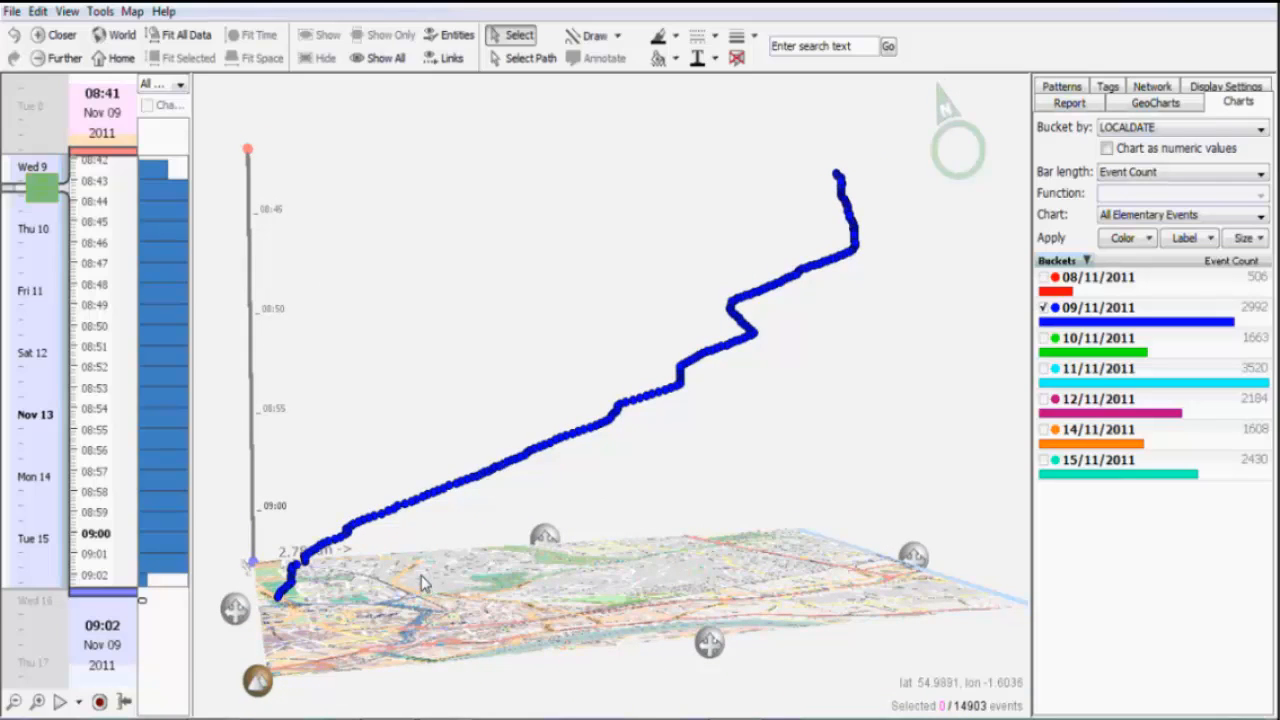
pyautogui.moveTo(360, 584)
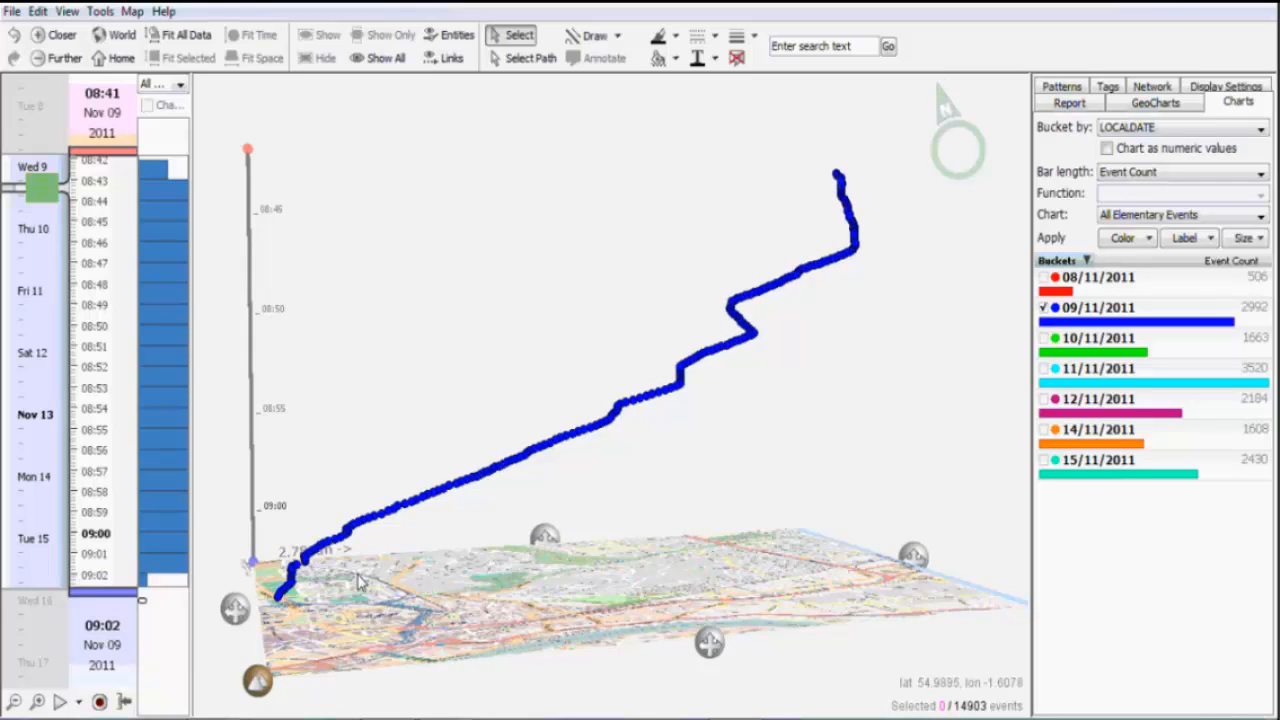